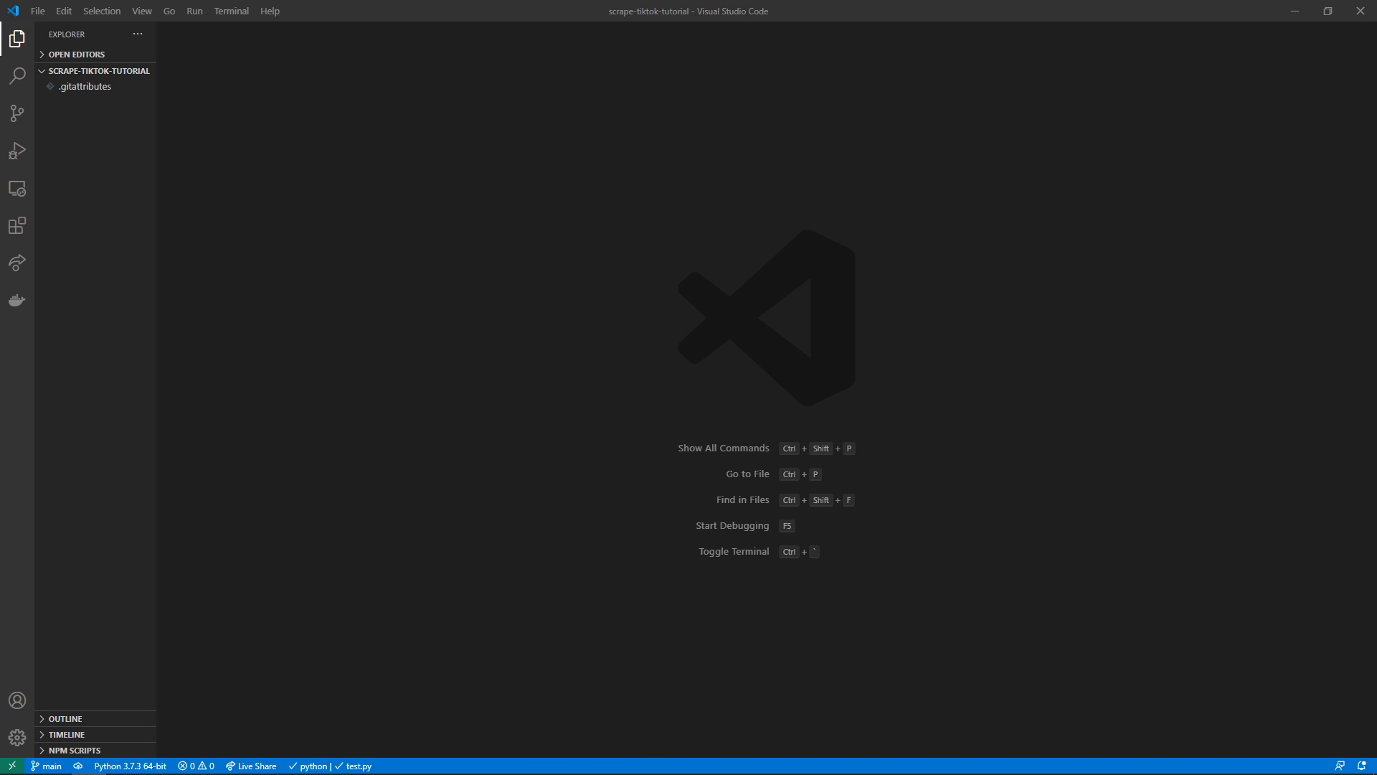
Show the Terminal menu's commands from the menu bar
{"action": "left_click", "coordinate": [232, 10]}
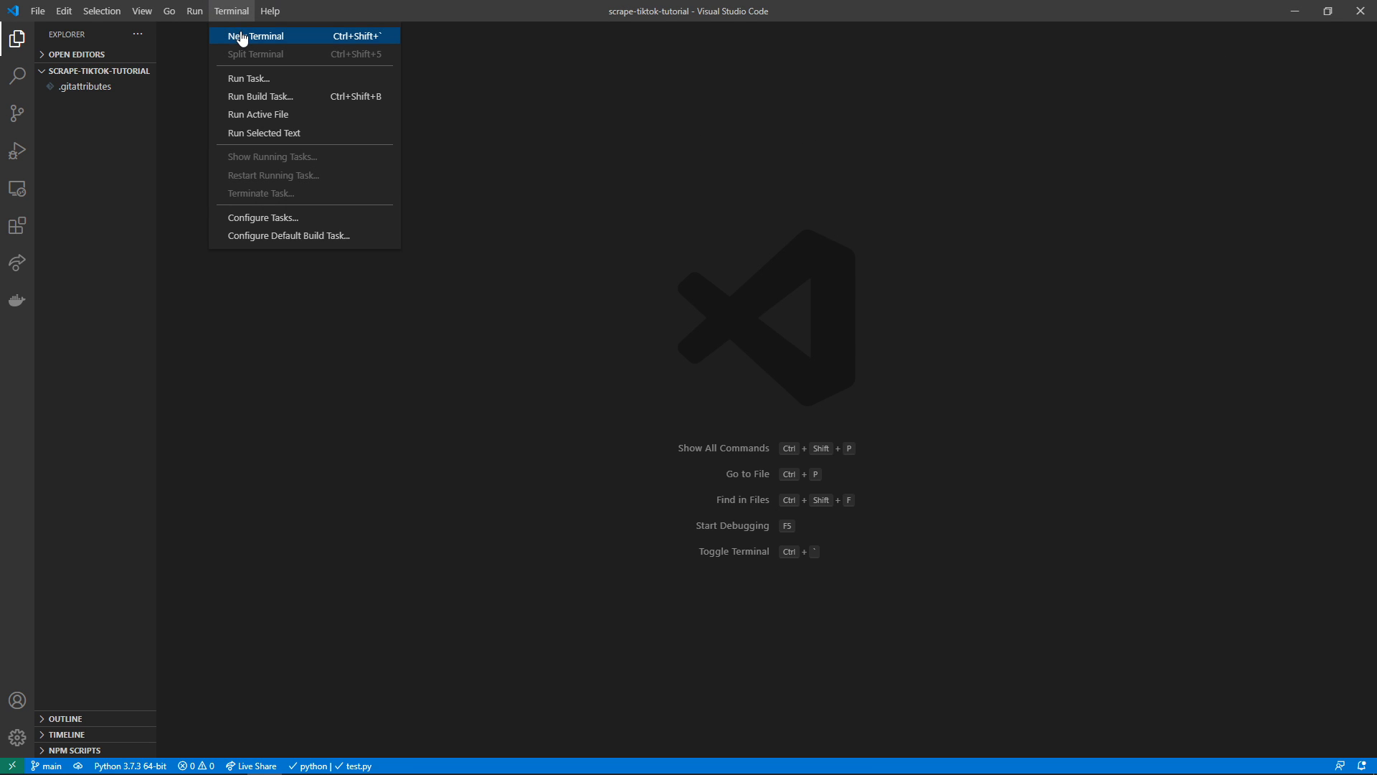
In a new terminal, run virtualenv env to create the env virtual environment
{"action": "left_click", "coordinate": [255, 35]}
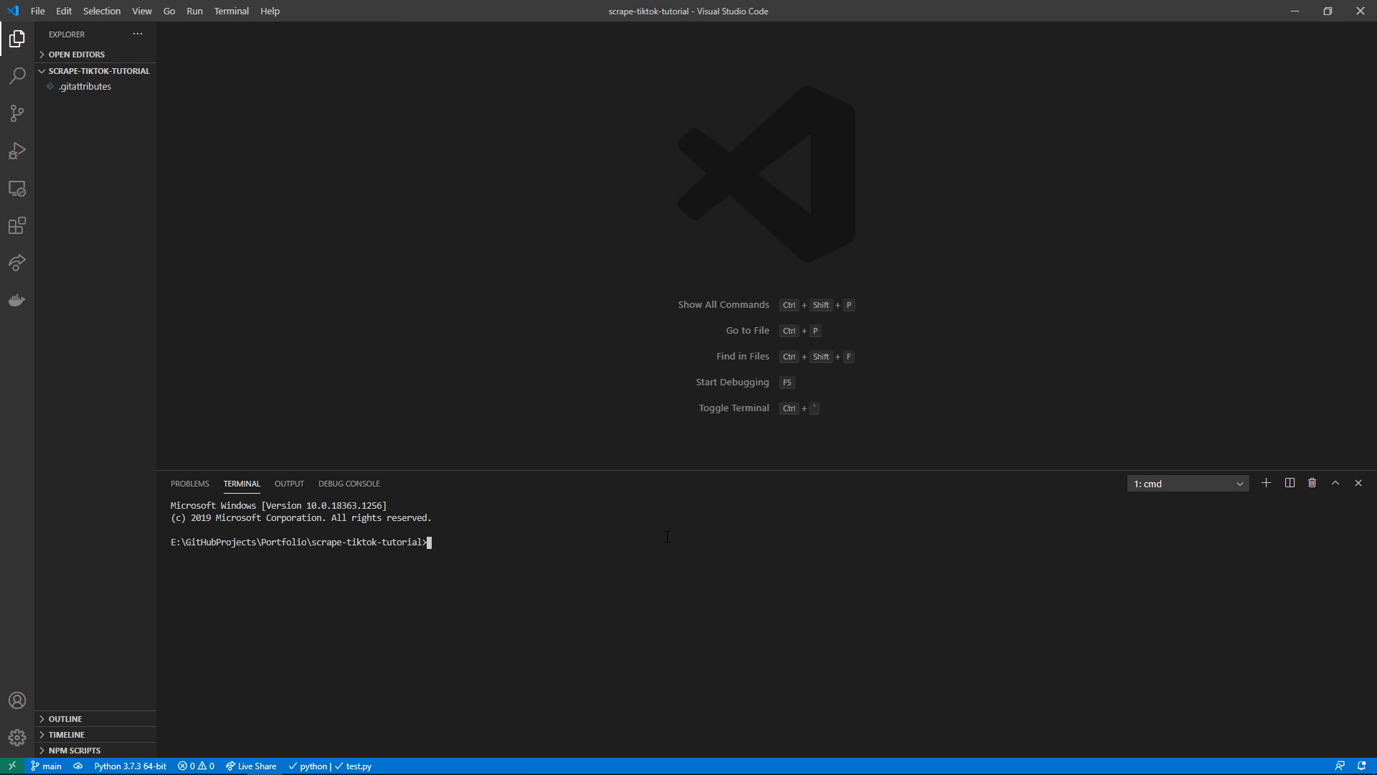
{"action": "type", "text": "virtualenv"}
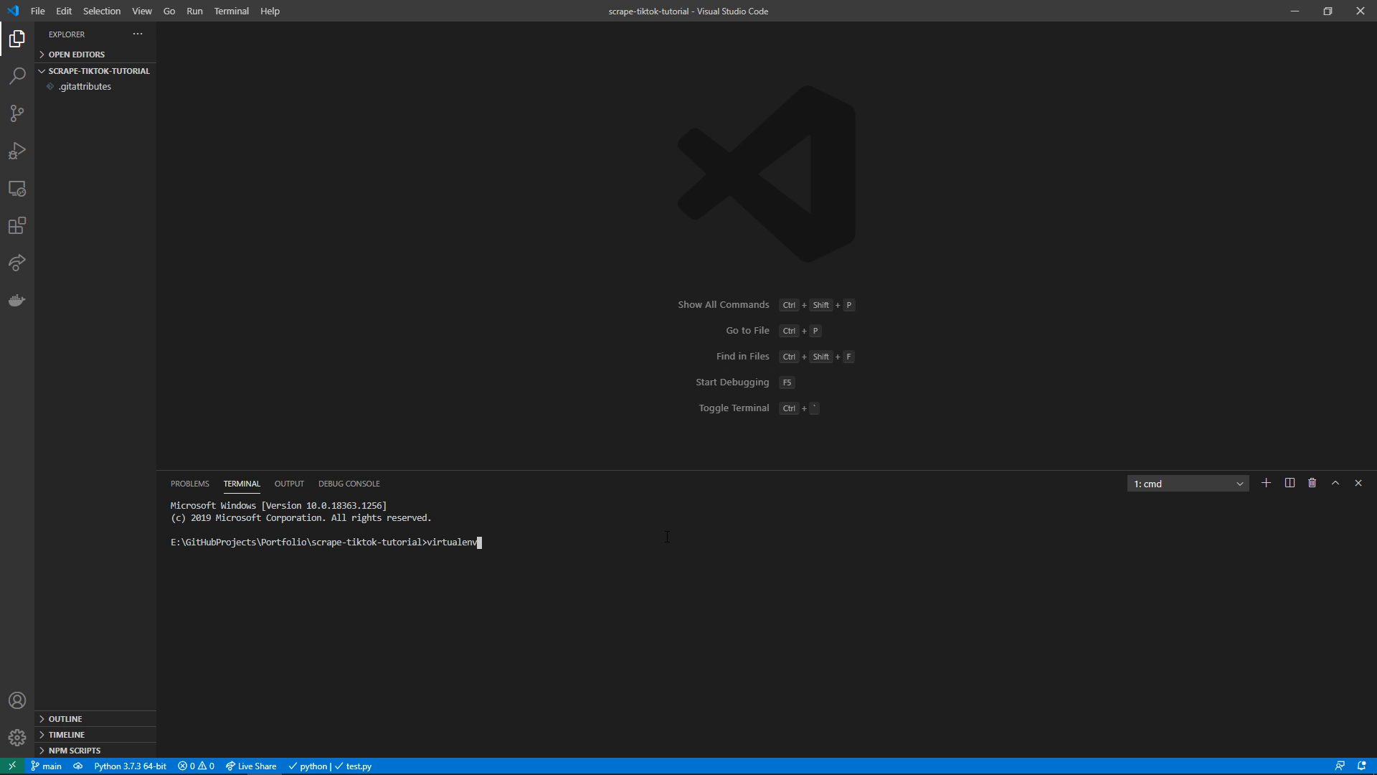
{"action": "type", "text": "env"}
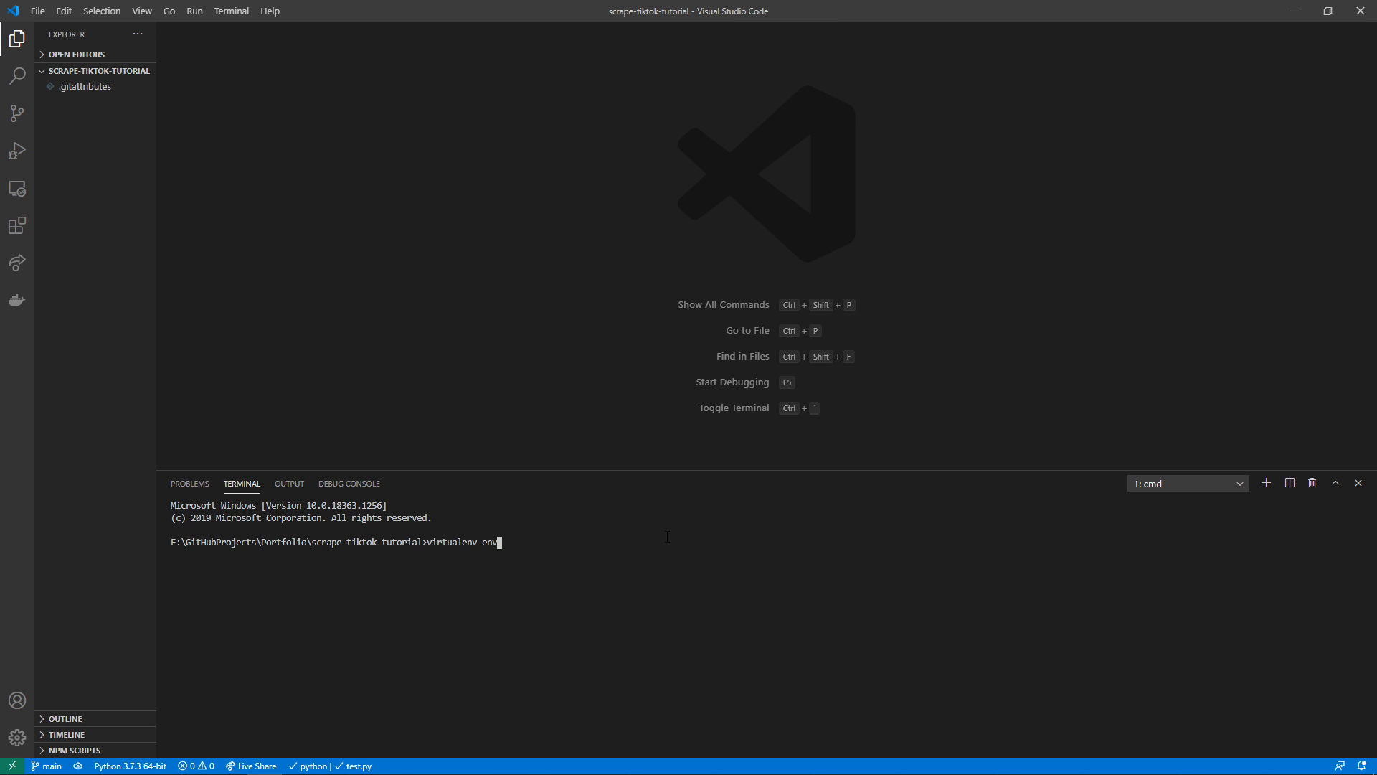
{"action": "key", "text": "Return"}
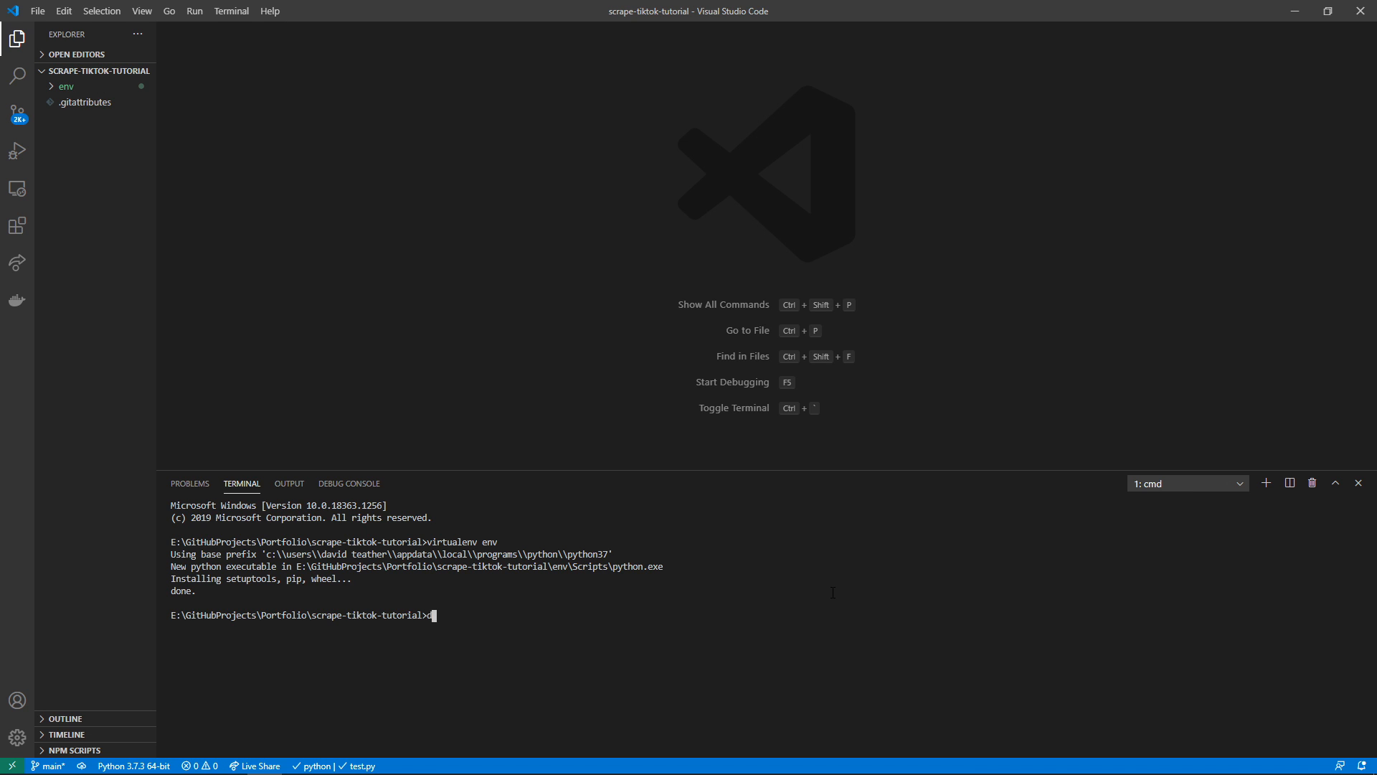
Activate env from its Scripts folder and return to the project root
{"action": "type", "text": "cd e"}
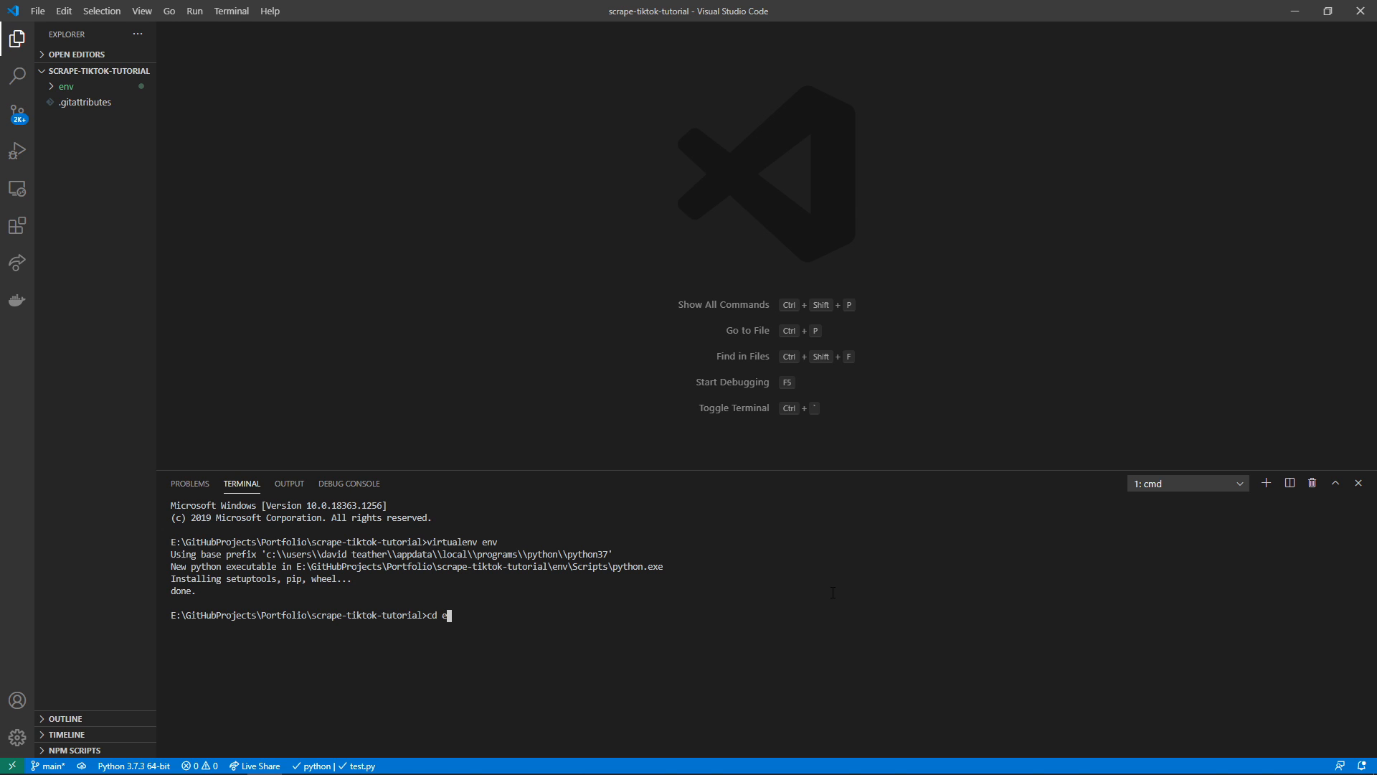
{"action": "key", "text": "Return"}
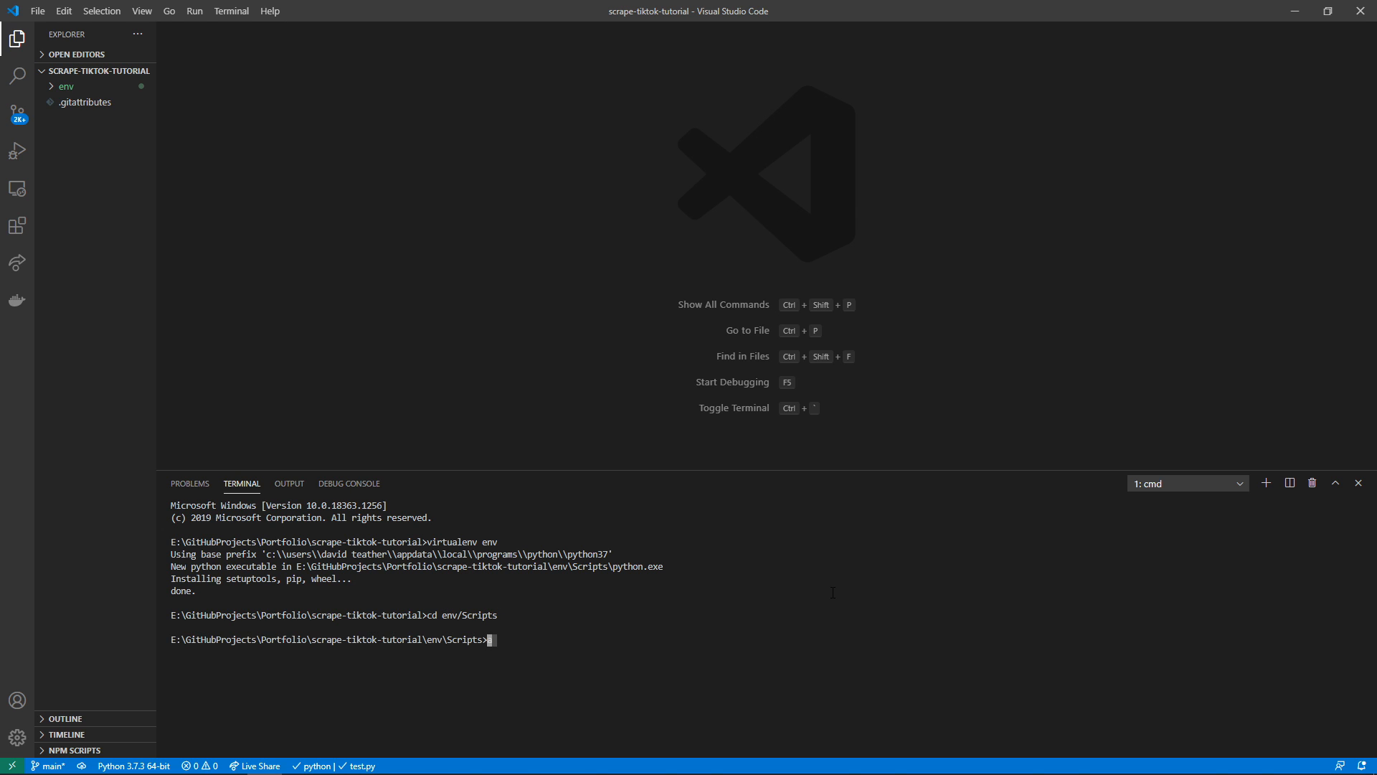
{"action": "type", "text": "activate"}
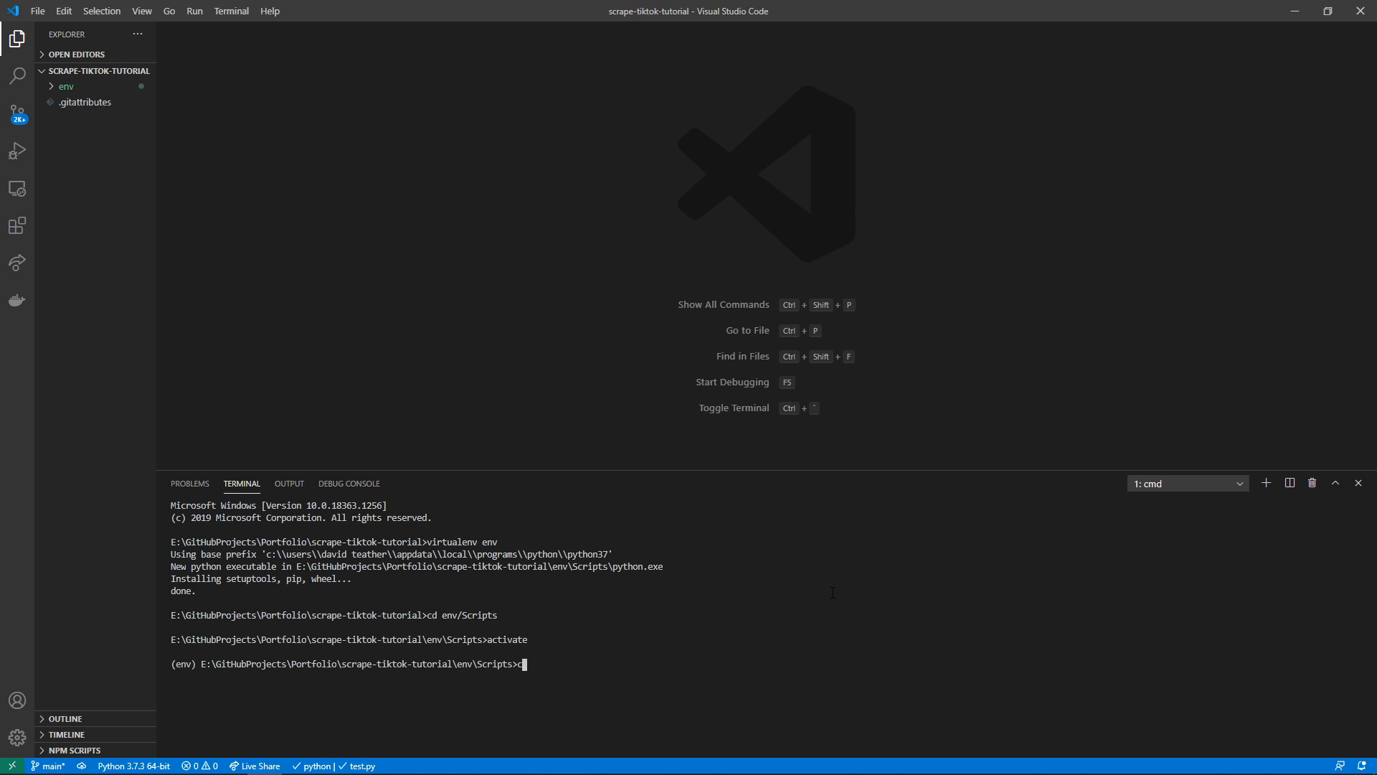
{"action": "type", "text": "cd .."}
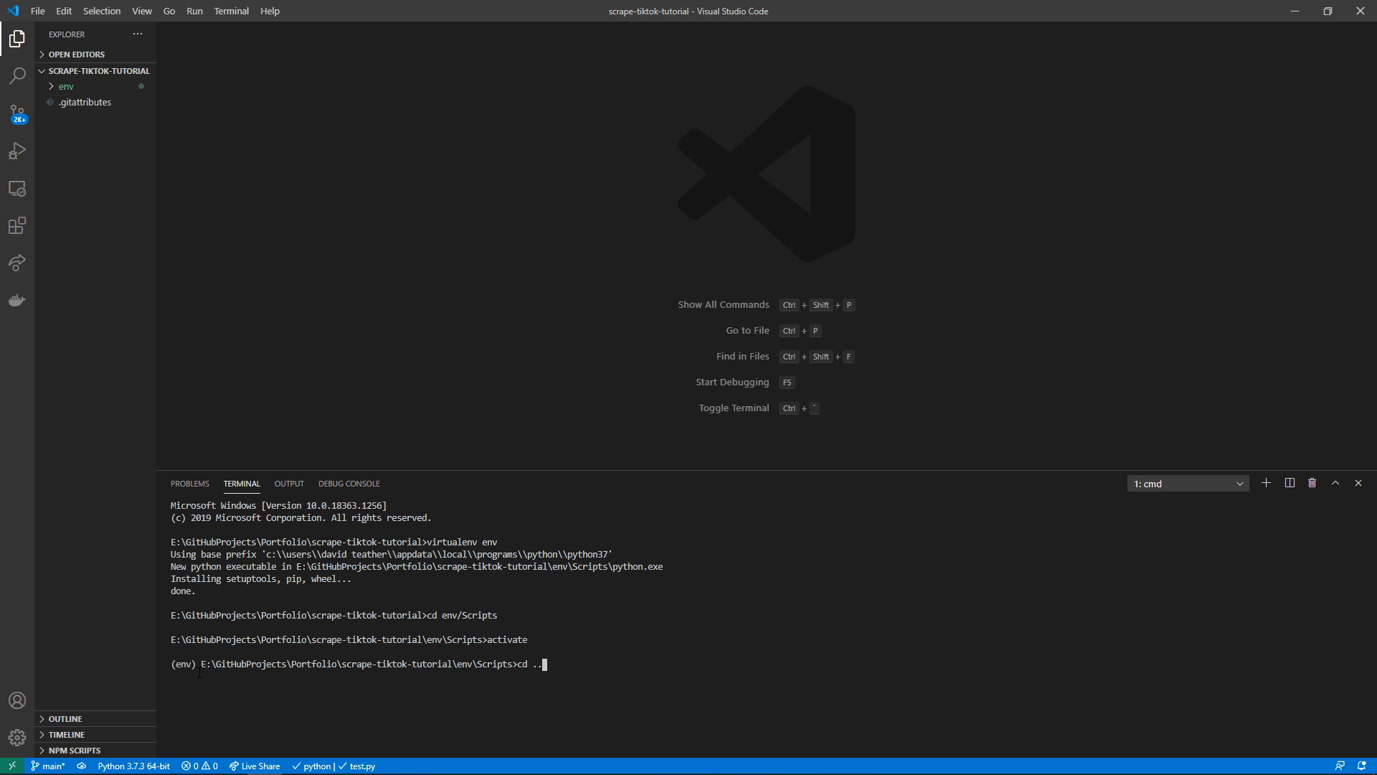
{"action": "key", "text": "Return"}
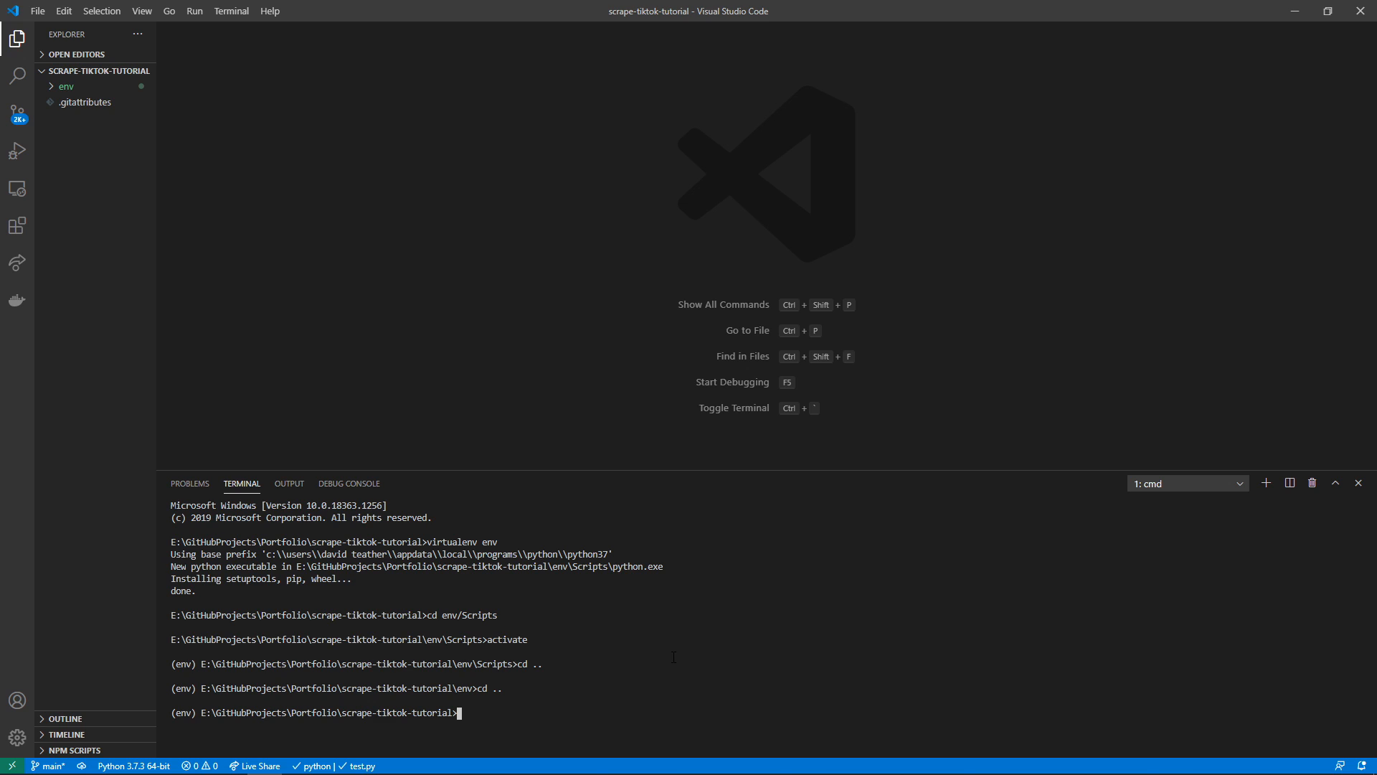
Install the TikTokApi package into env with pip
{"action": "type", "text": "pip"}
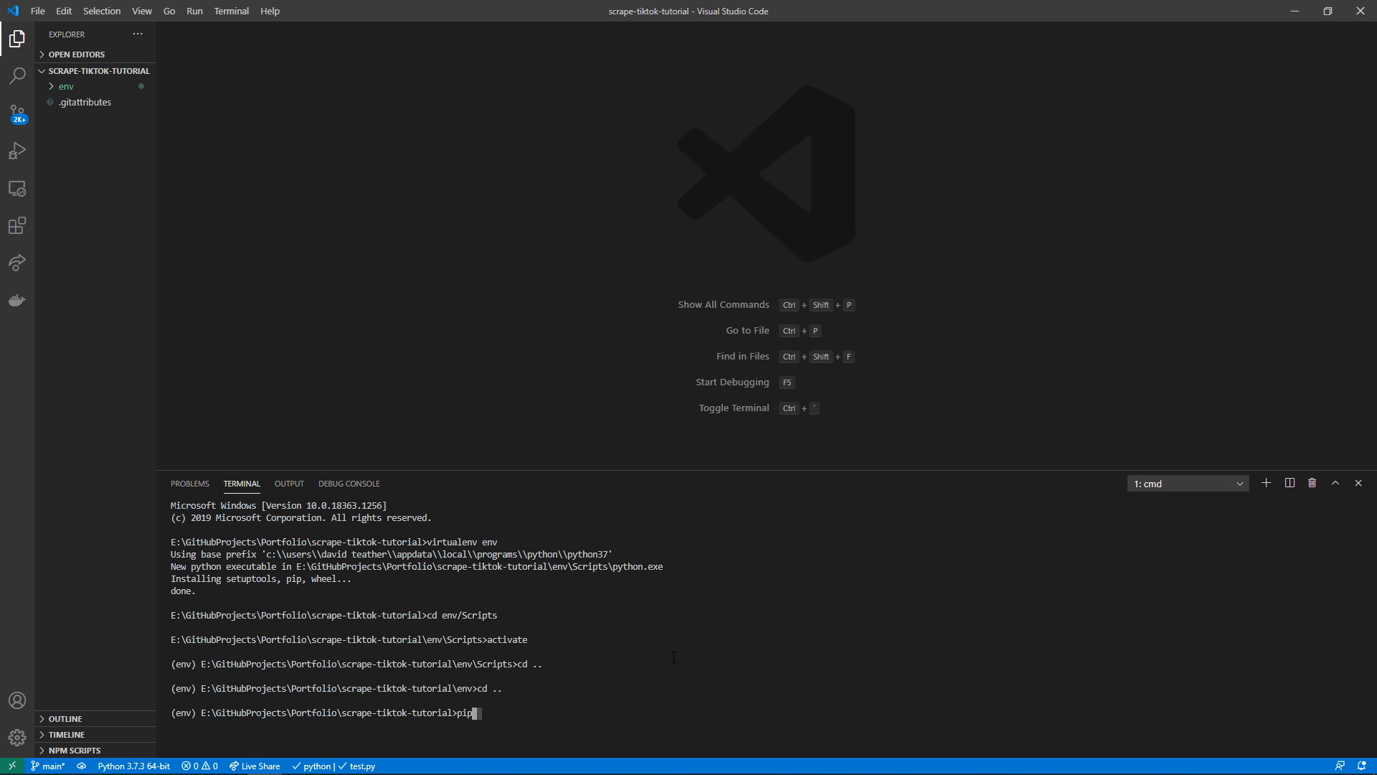
{"action": "type", "text": "install TikTok"}
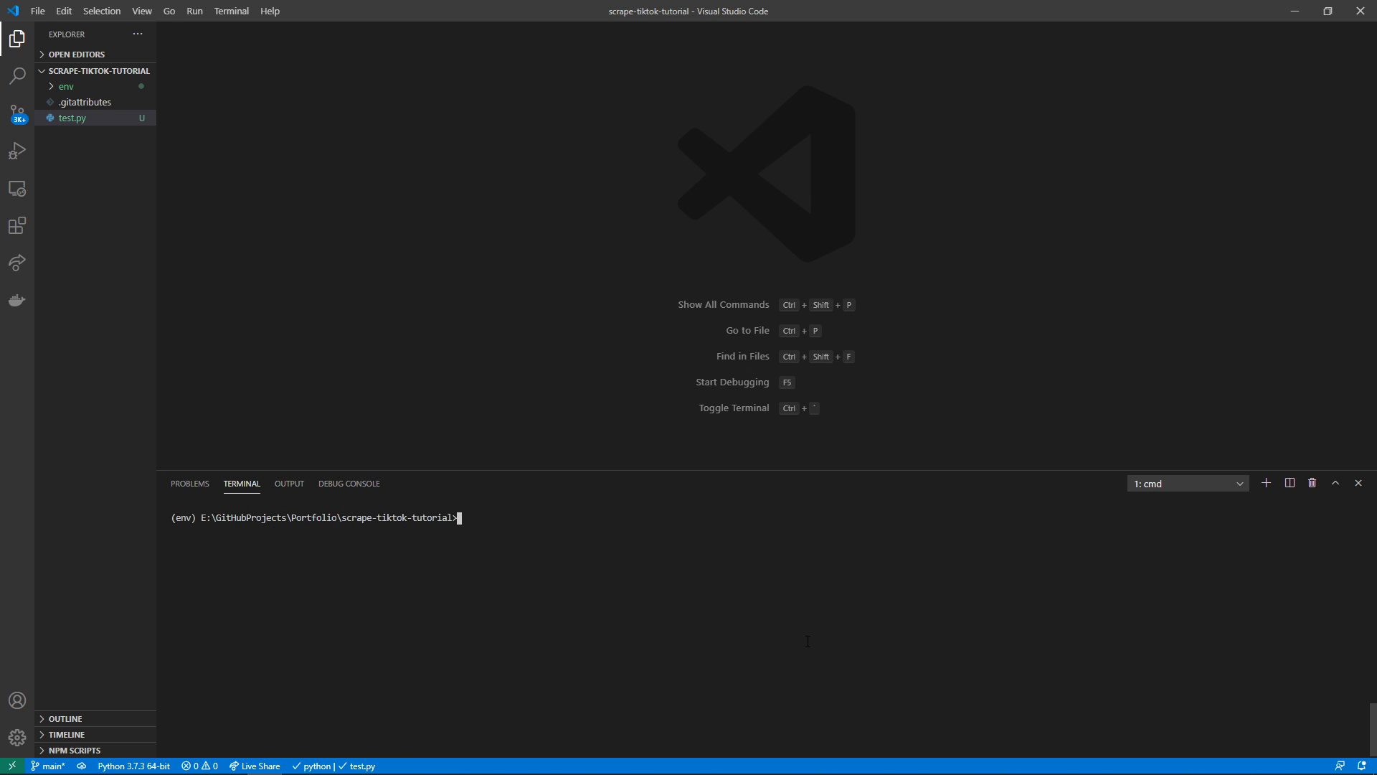
Run python -m playwright install to download Playwright's browsers
{"action": "type", "text": "python"}
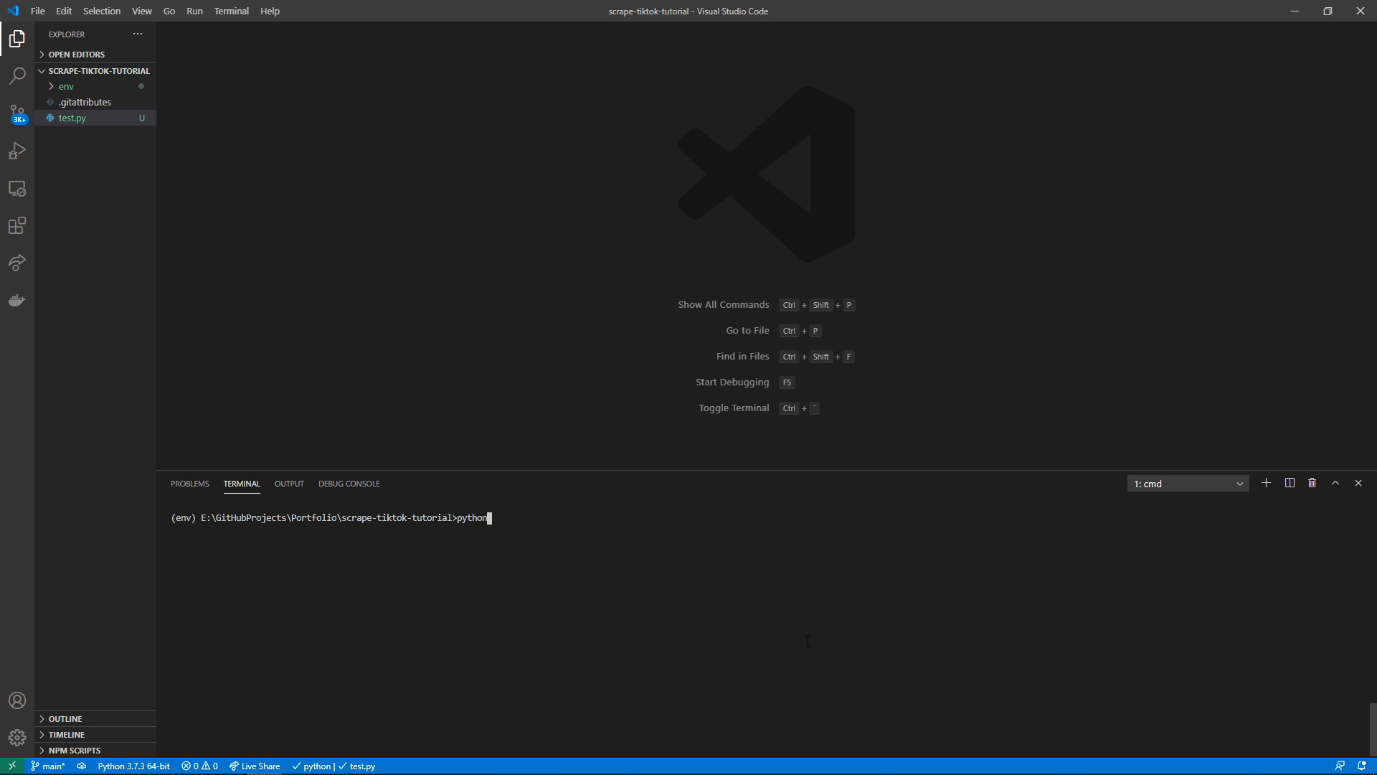
{"action": "type", "text": "-m play"}
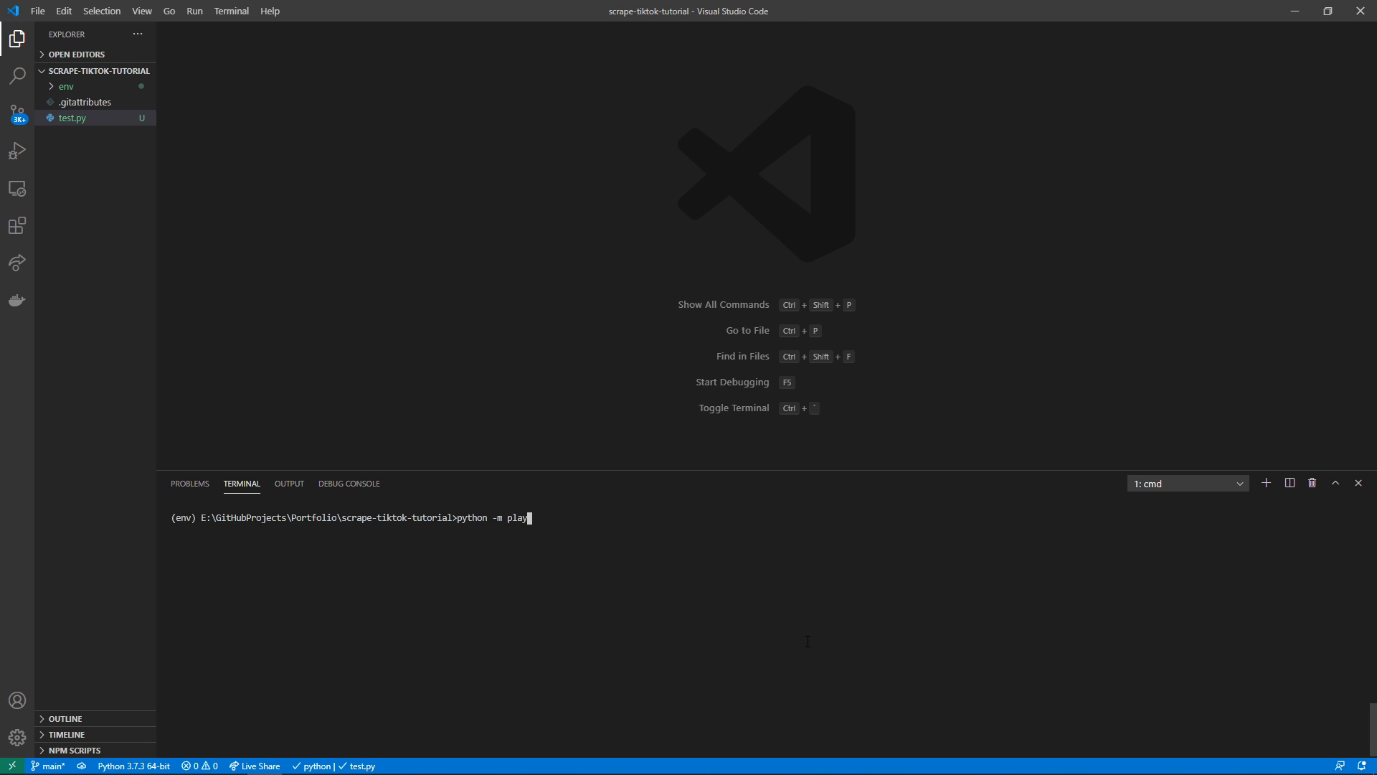
{"action": "key", "text": "Return"}
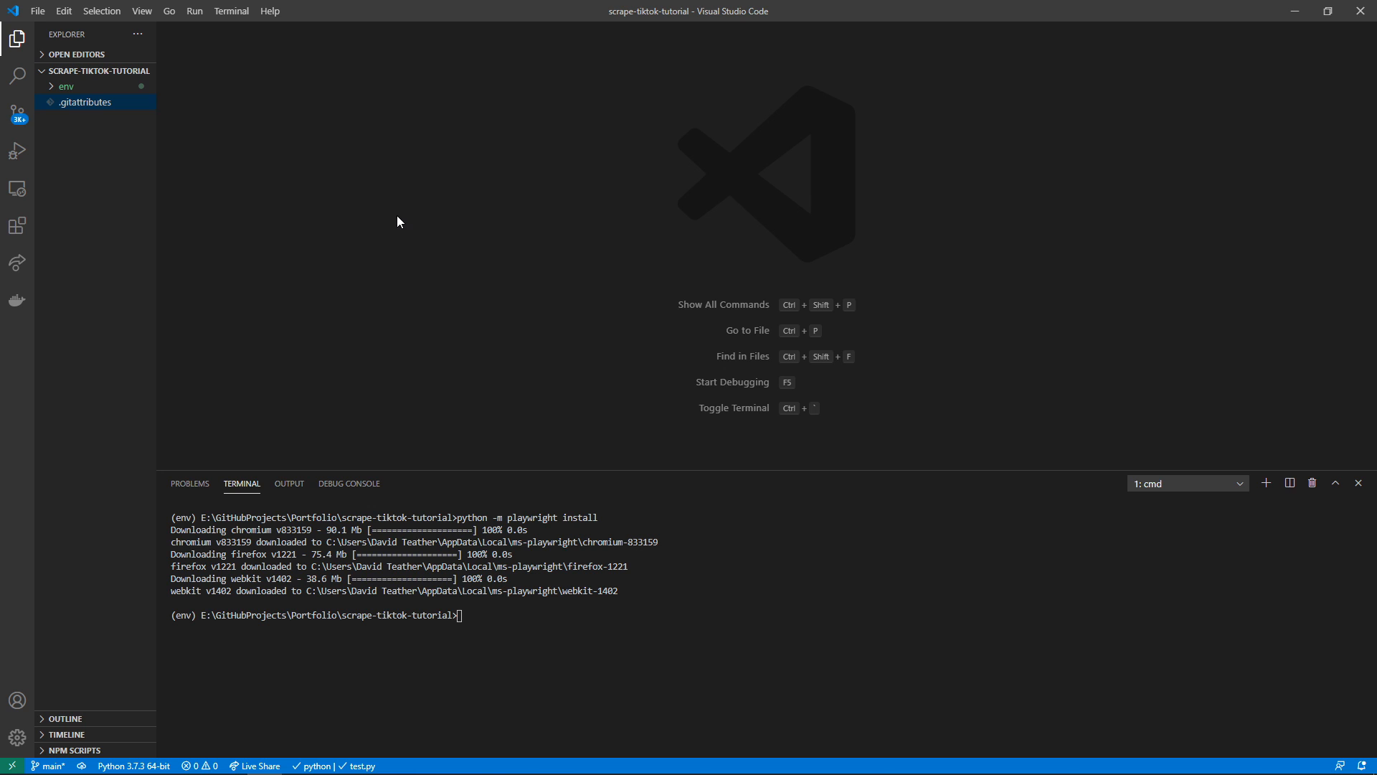
Create a new file named test.py in the project folder
{"action": "left_click", "coordinate": [87, 72]}
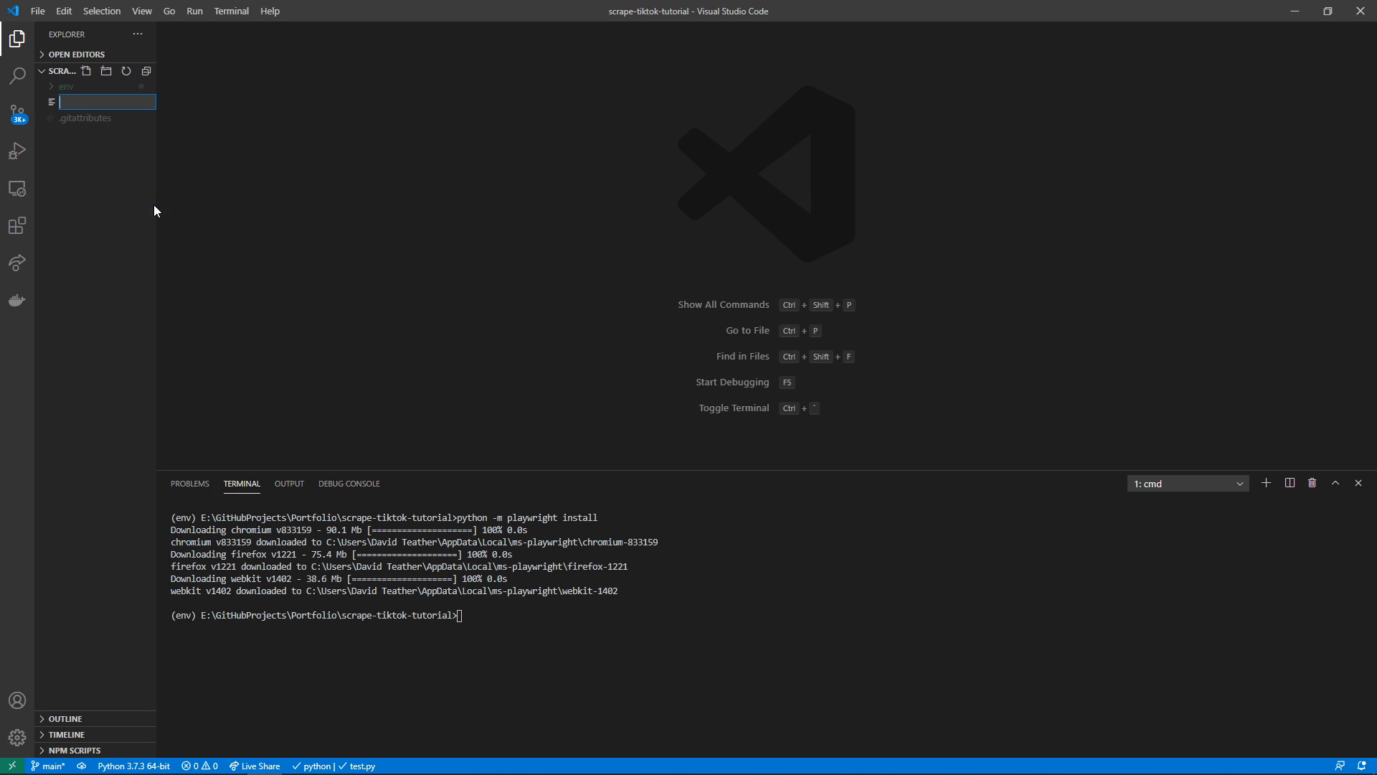
{"action": "type", "text": "test.p"}
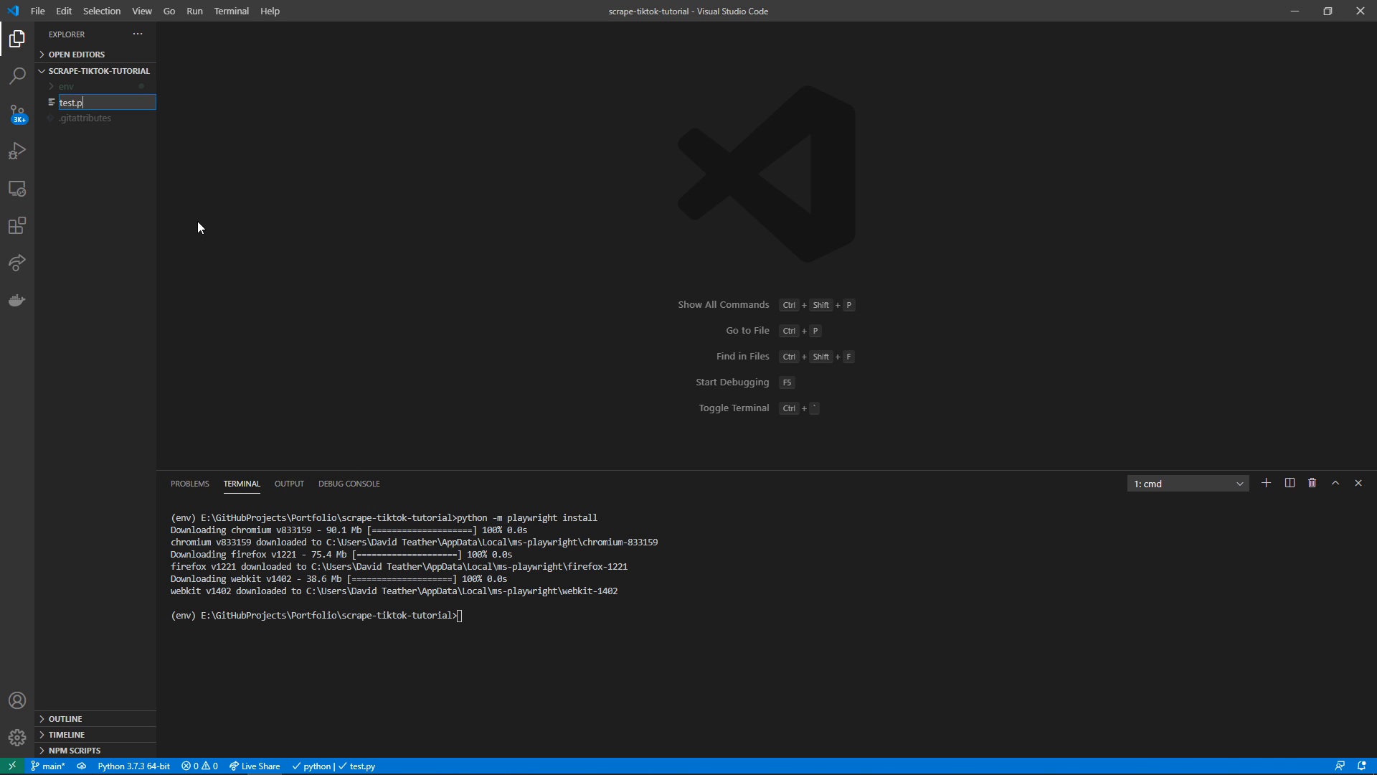
{"action": "key", "text": "Return"}
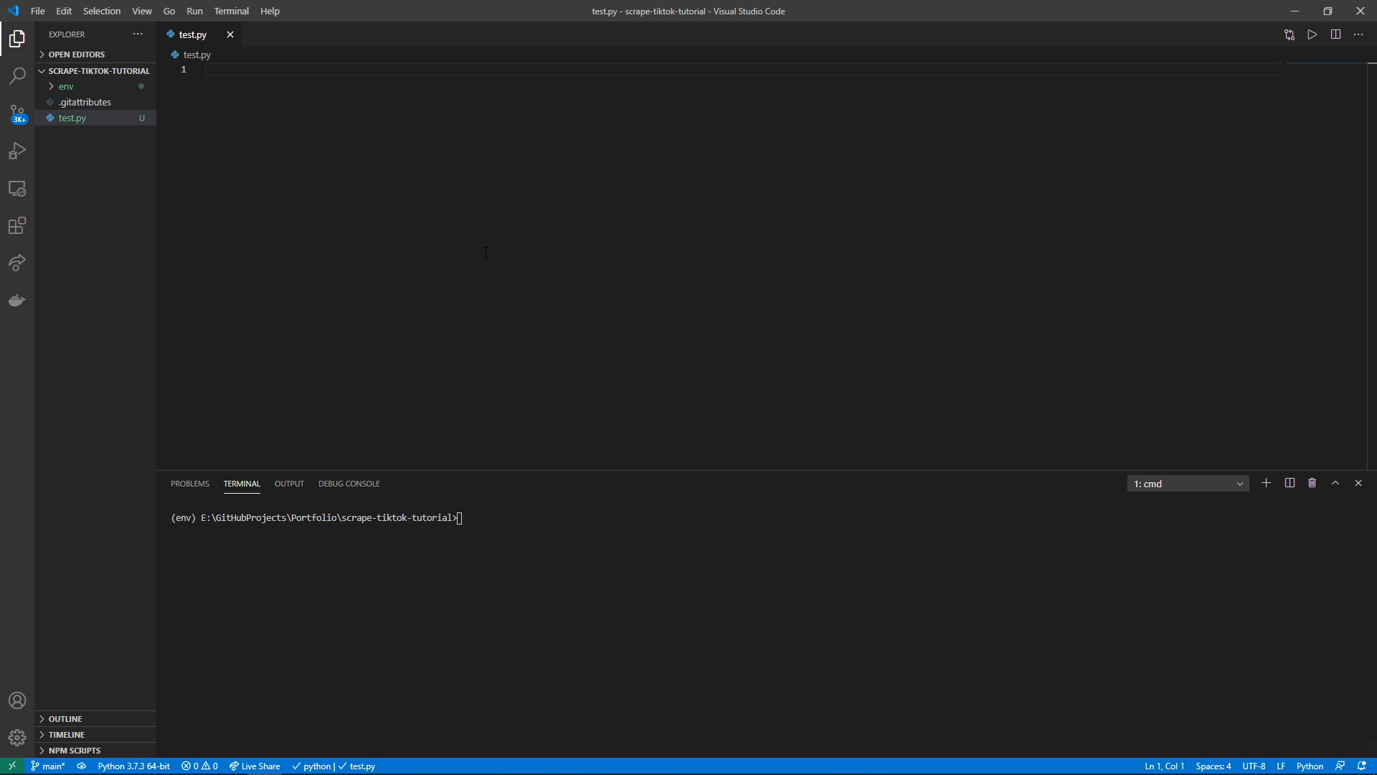
Write the TikTokApi import, an empty verifyFp, and api = TikTokApi.get_instance(custom_verifyFp=verifyFp)
{"action": "type", "text": "from TikTokApi import TikTokApi"}
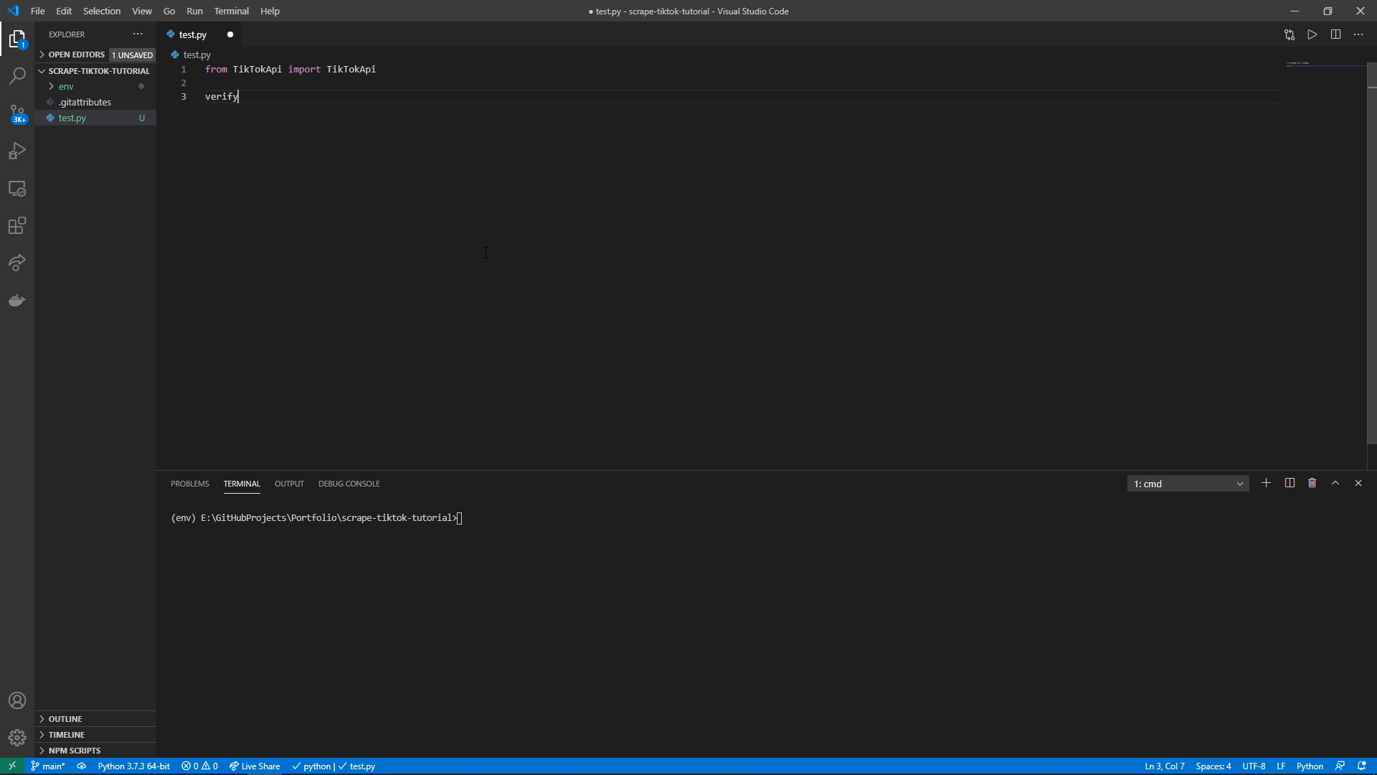
{"action": "type", "text": "Fp = \"\""}
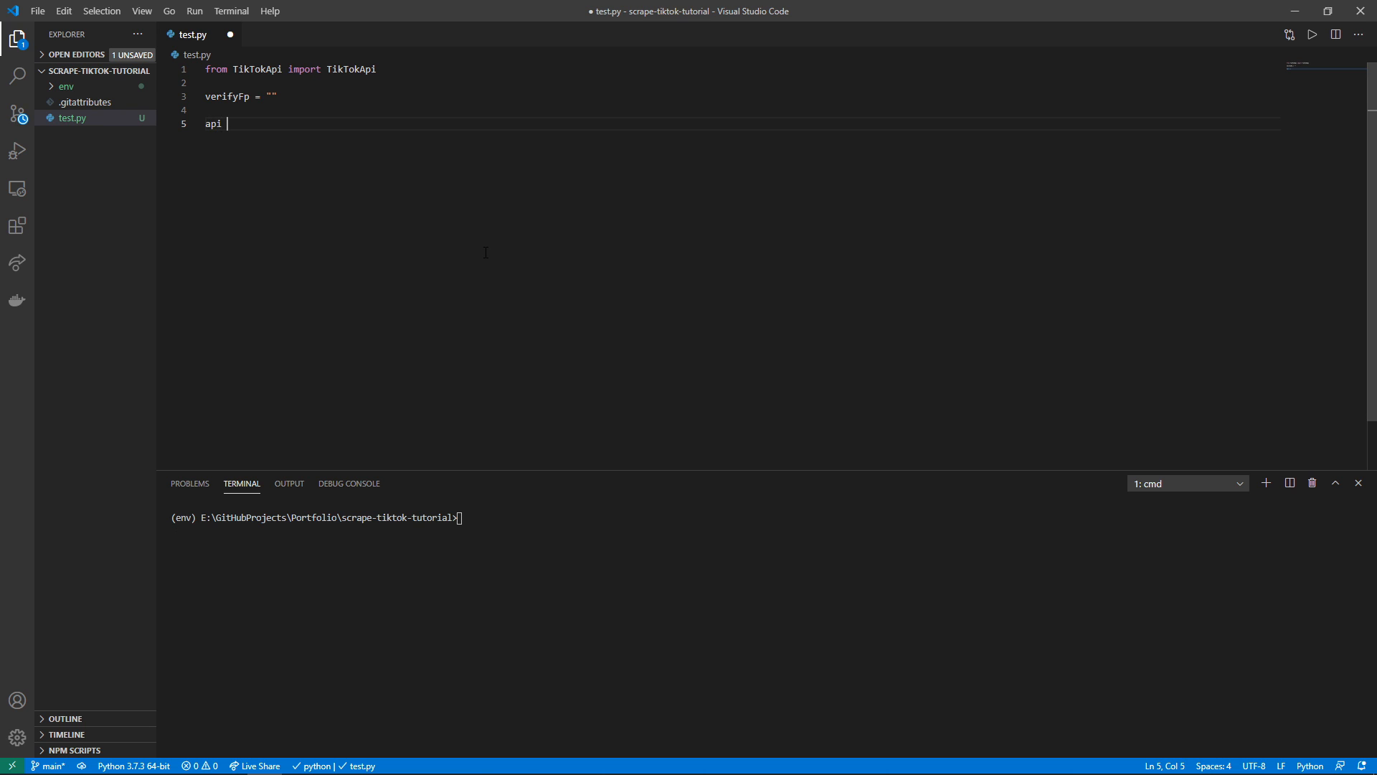
{"action": "type", "text": "="}
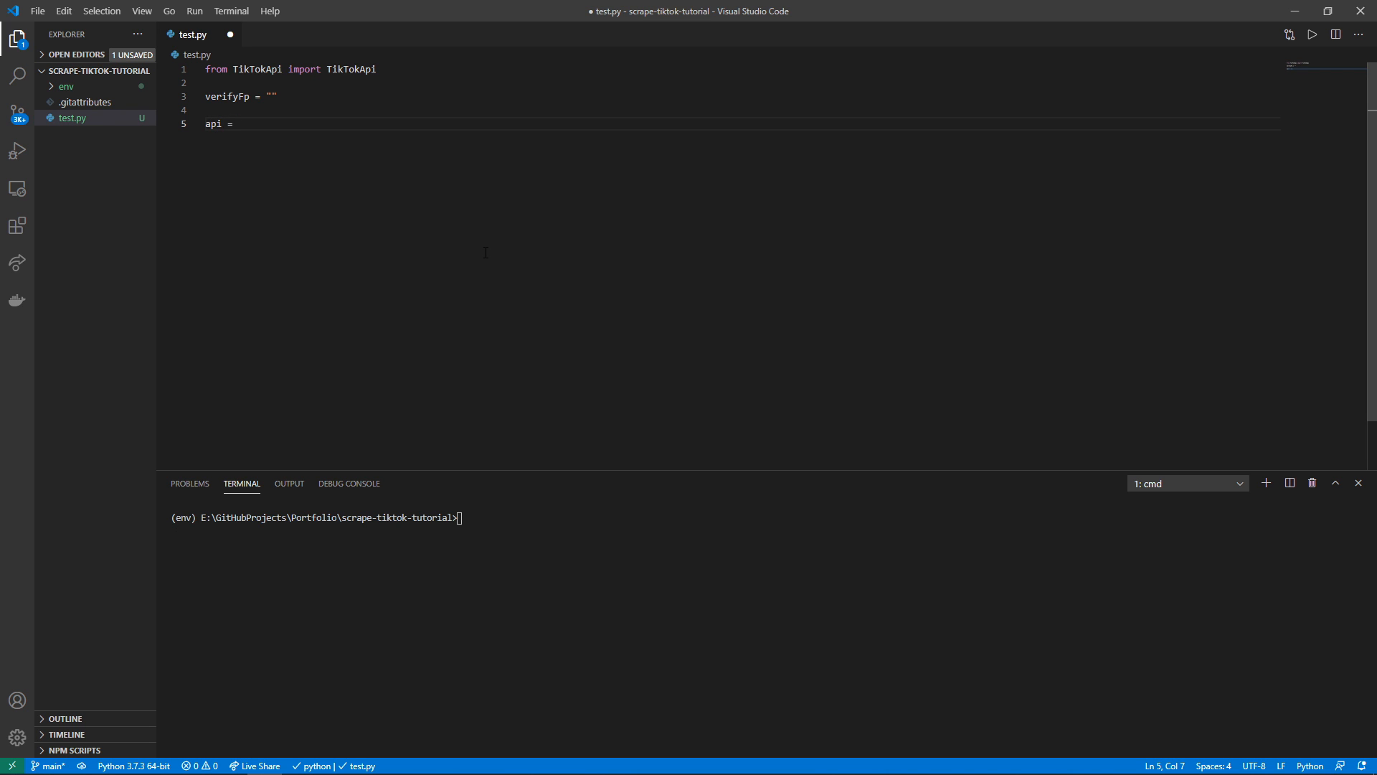
{"action": "type", "text": "TikTokApi.get_instance(custom"}
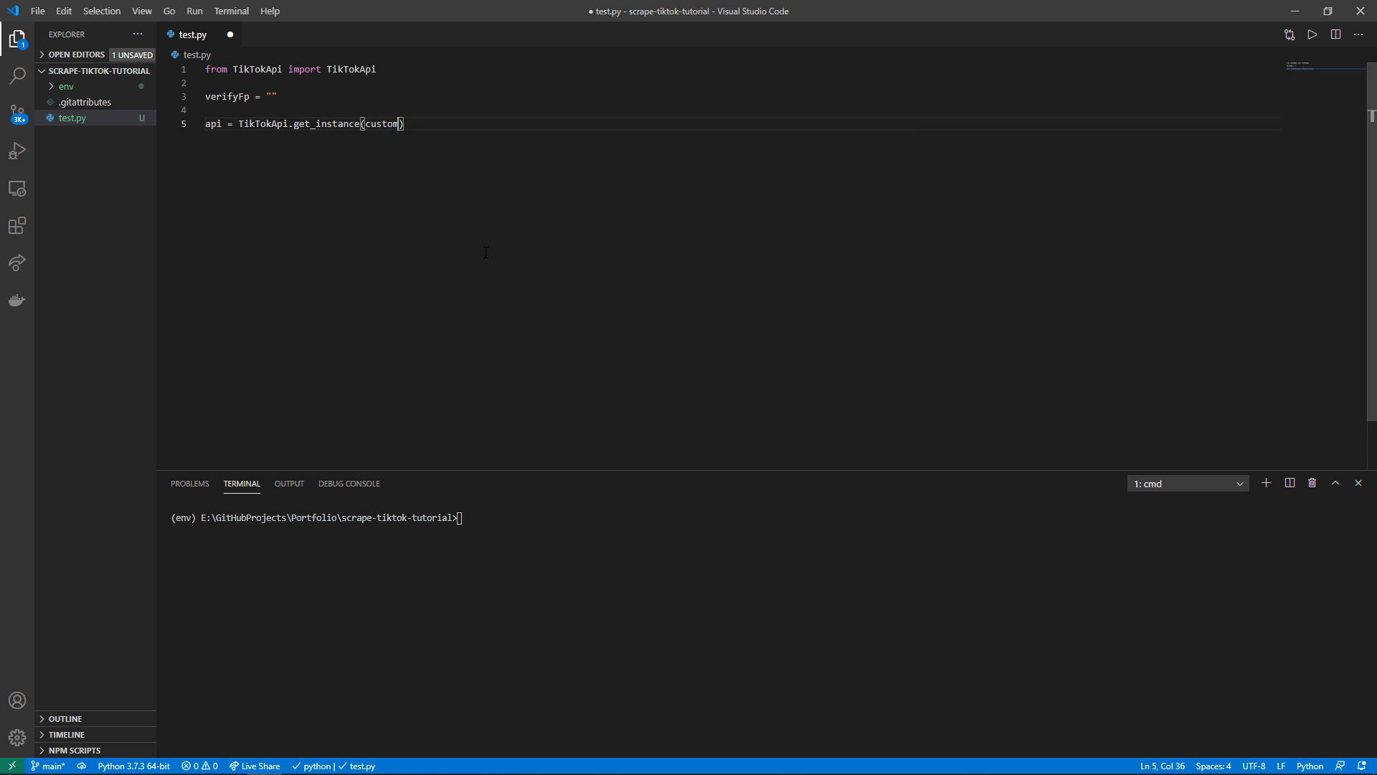
{"action": "type", "text": "_verifyFp=ver"}
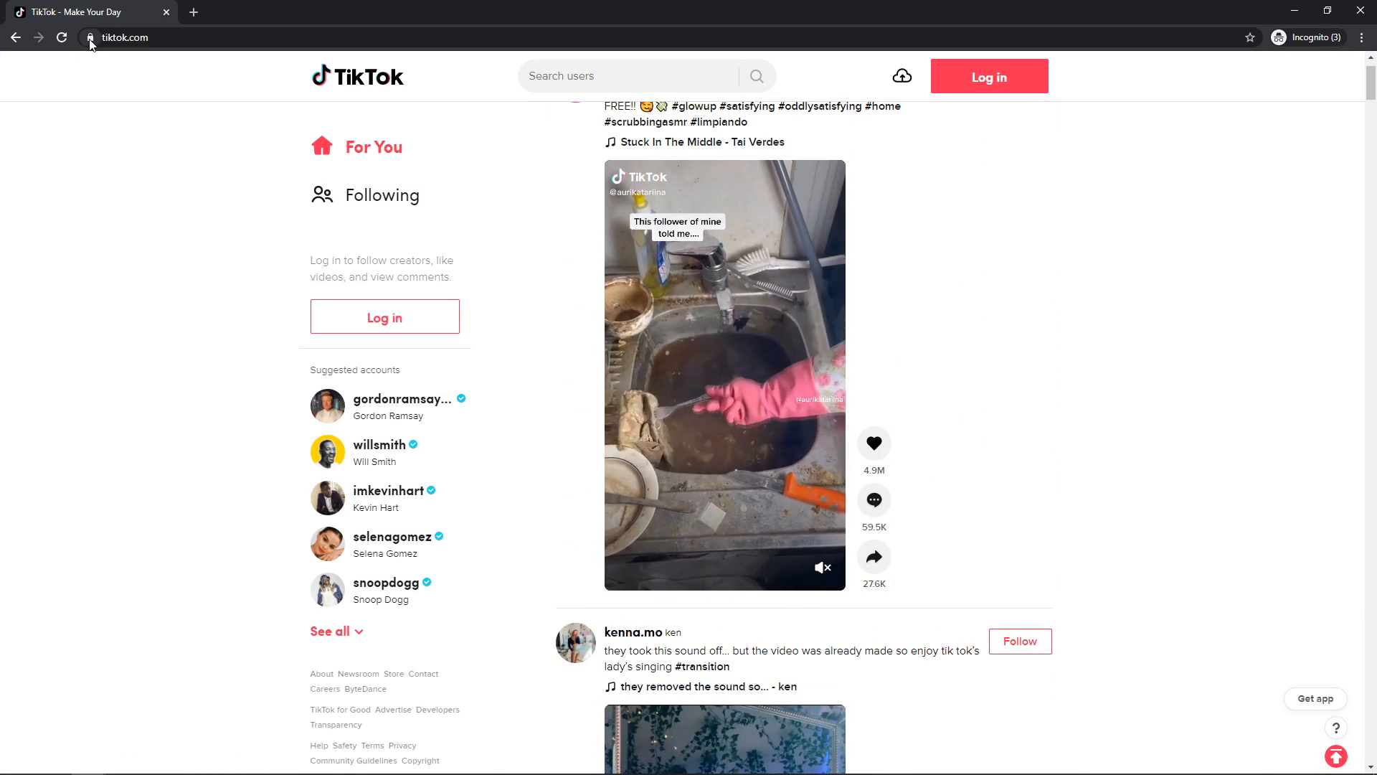
Inspect tiktok.com's cookies via the padlock and view the web id cookie's value
{"action": "left_click", "coordinate": [92, 37]}
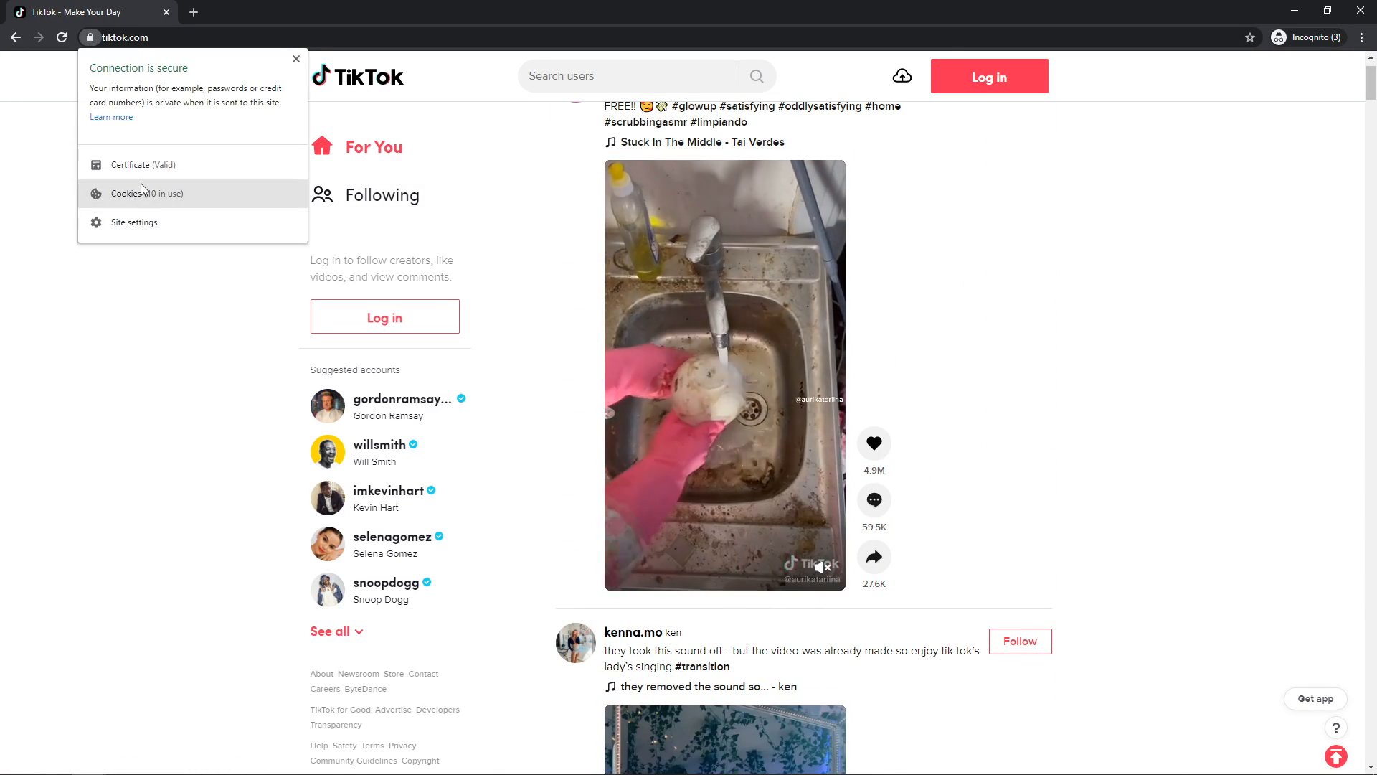
{"action": "left_click", "coordinate": [150, 193]}
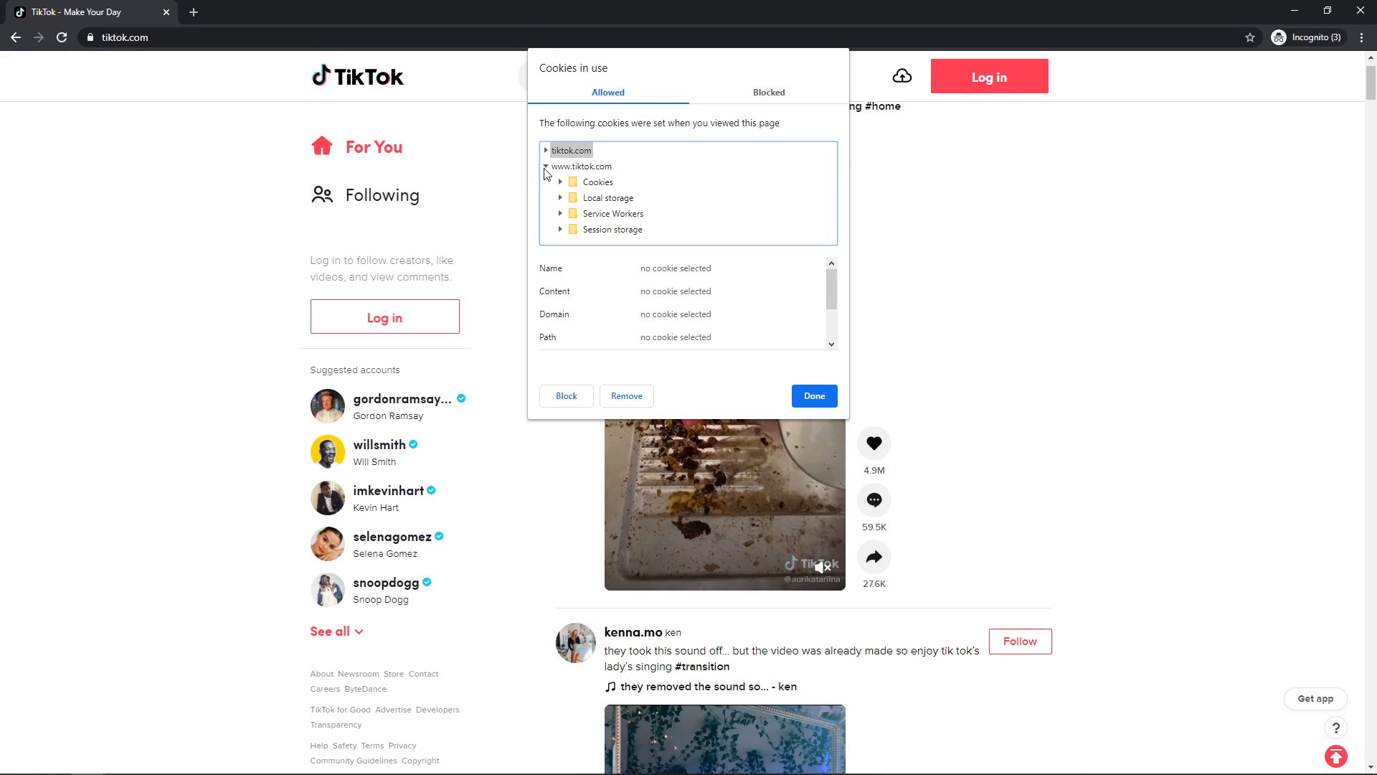
{"action": "left_click", "coordinate": [561, 182]}
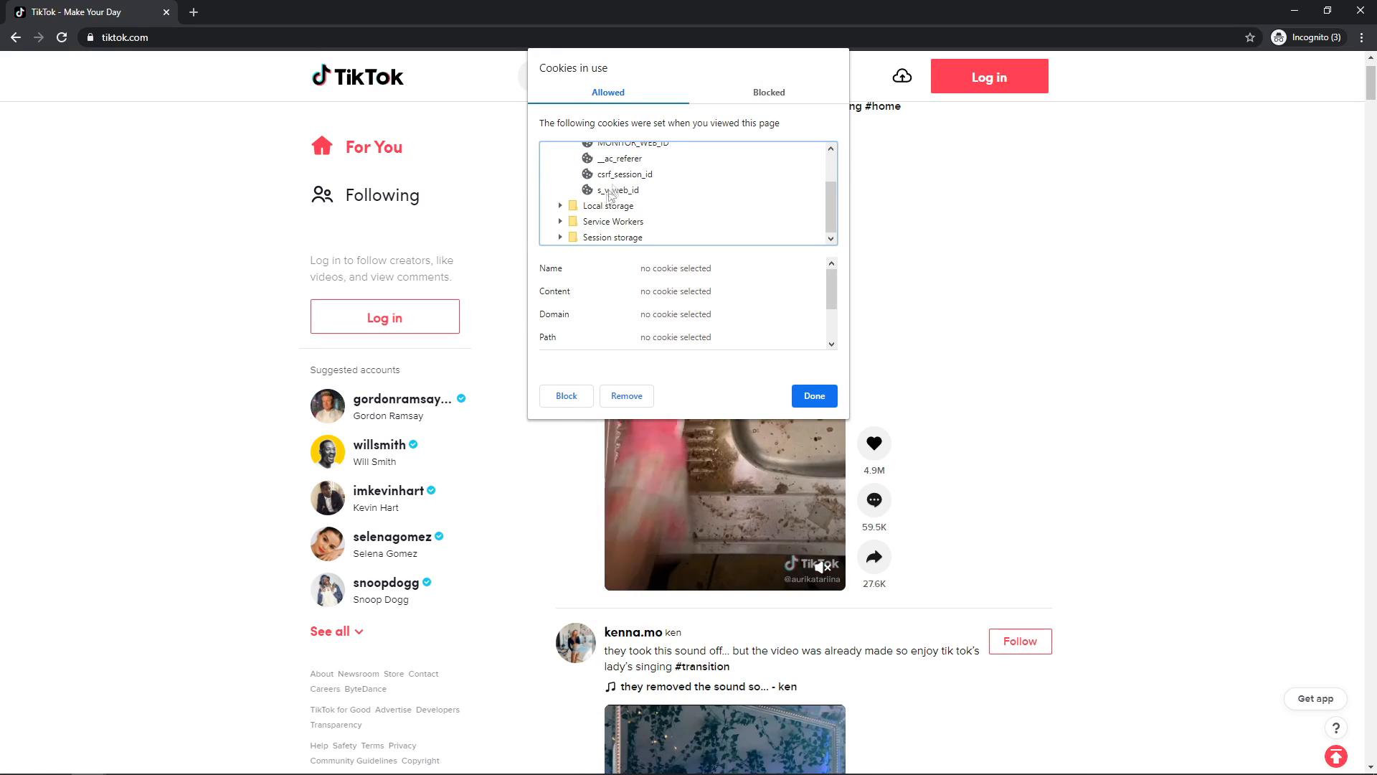
{"action": "left_click", "coordinate": [621, 190]}
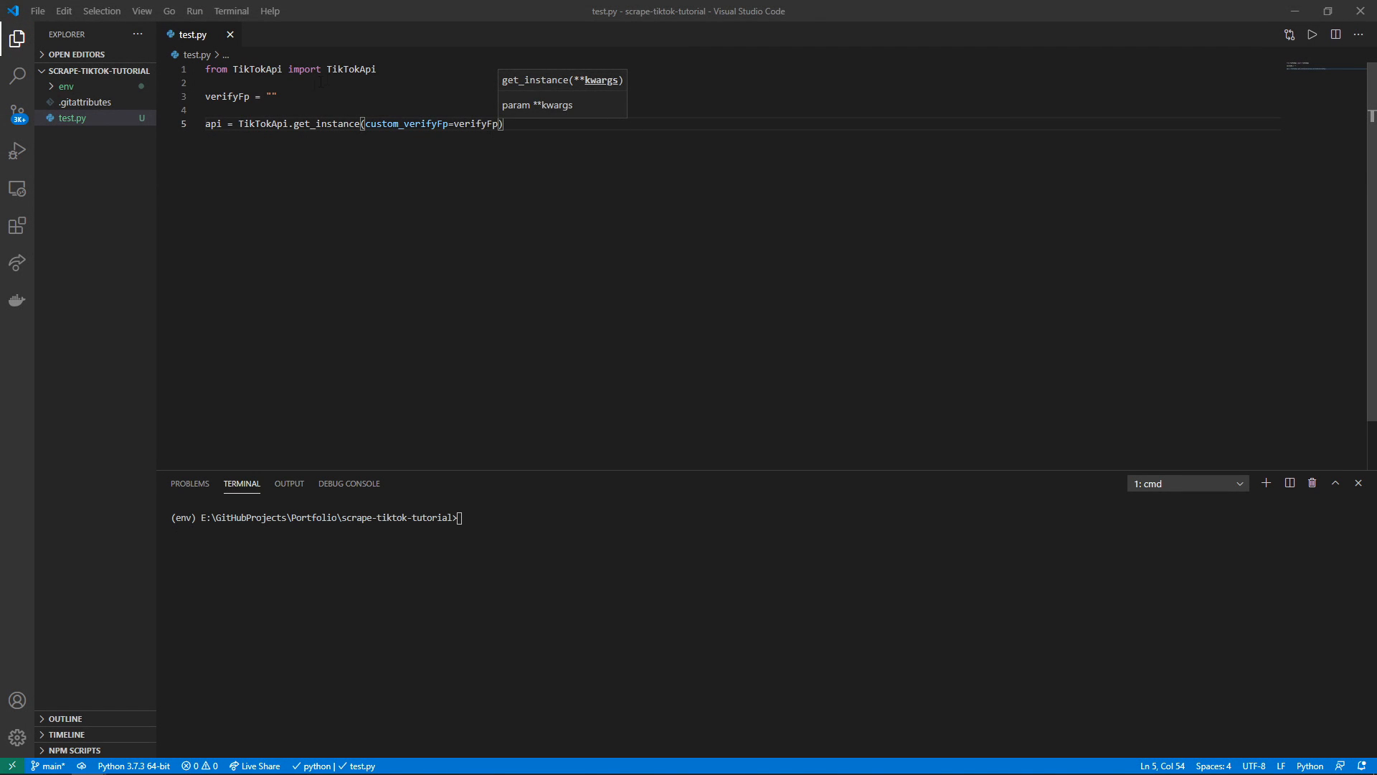
{"action": "left_click", "coordinate": [297, 96]}
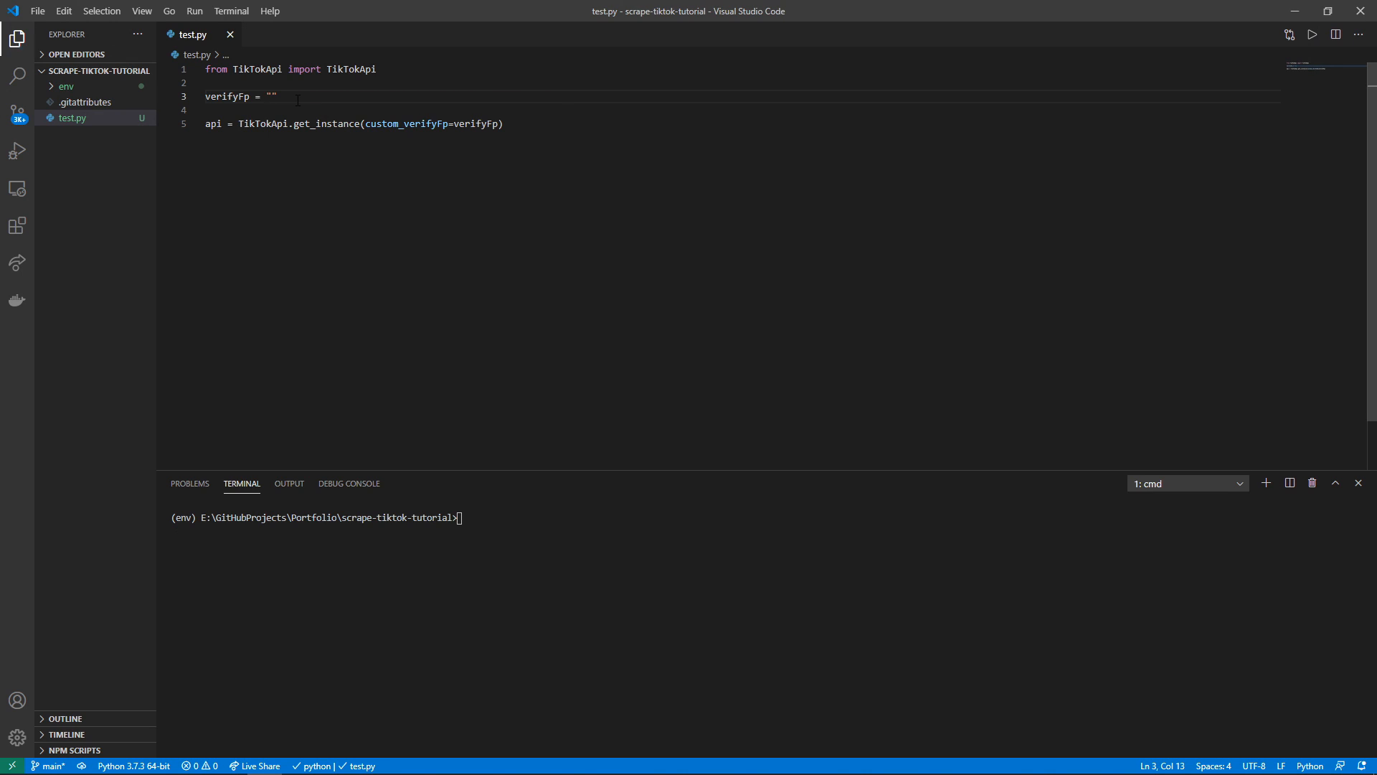
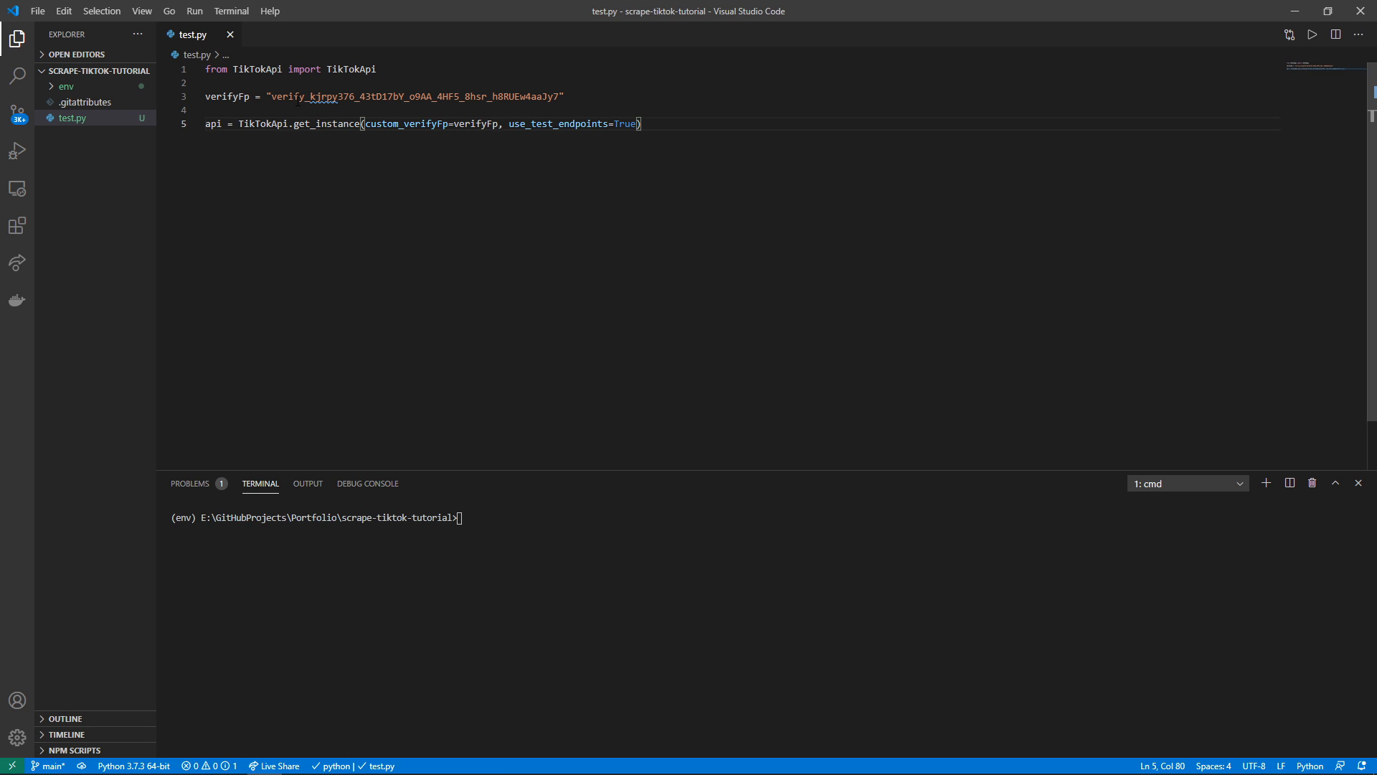
{"action": "key", "text": "Enter"}
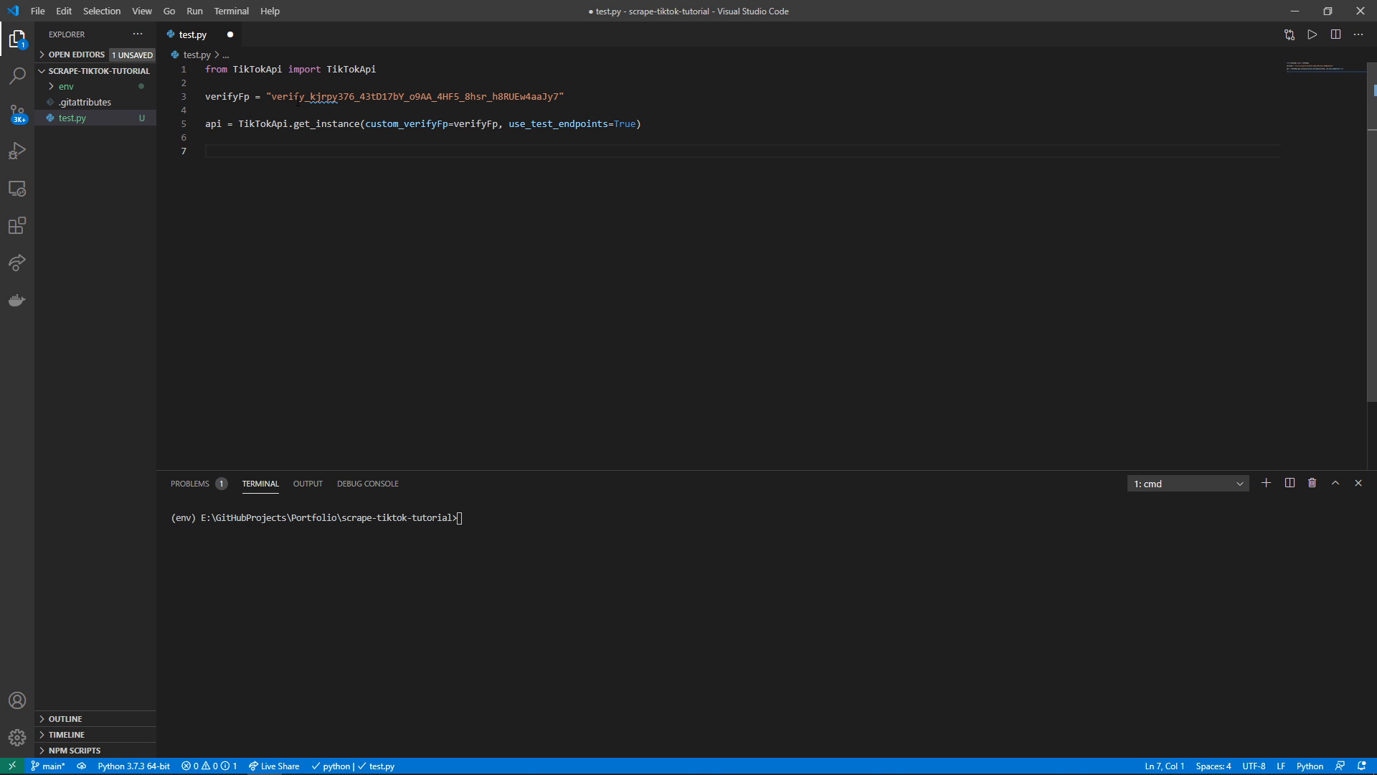
Add tiktoks = api.trending() and print(tiktoks), run the script, then begin a for loop over tiktoks
{"action": "type", "text": "tiktoks = api.t"}
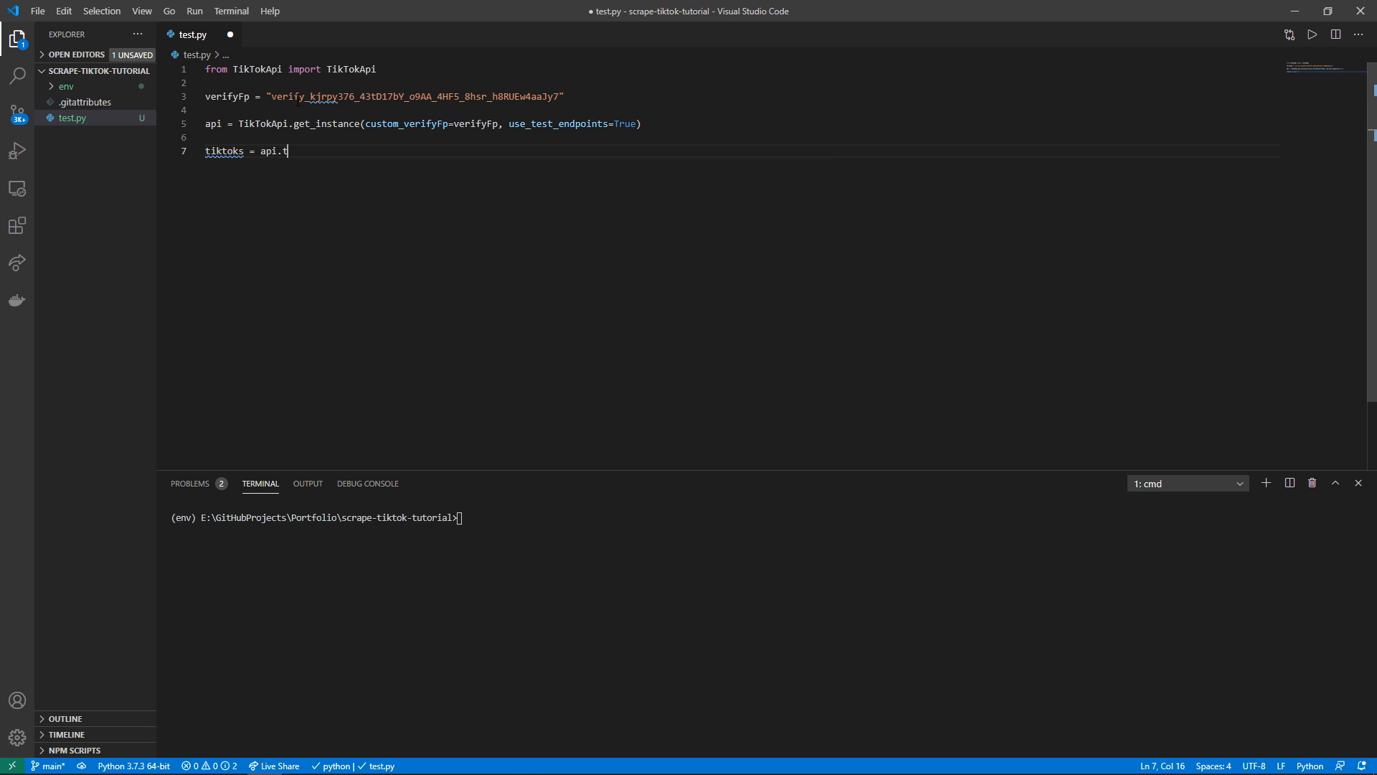
{"action": "type", "text": "rending()"}
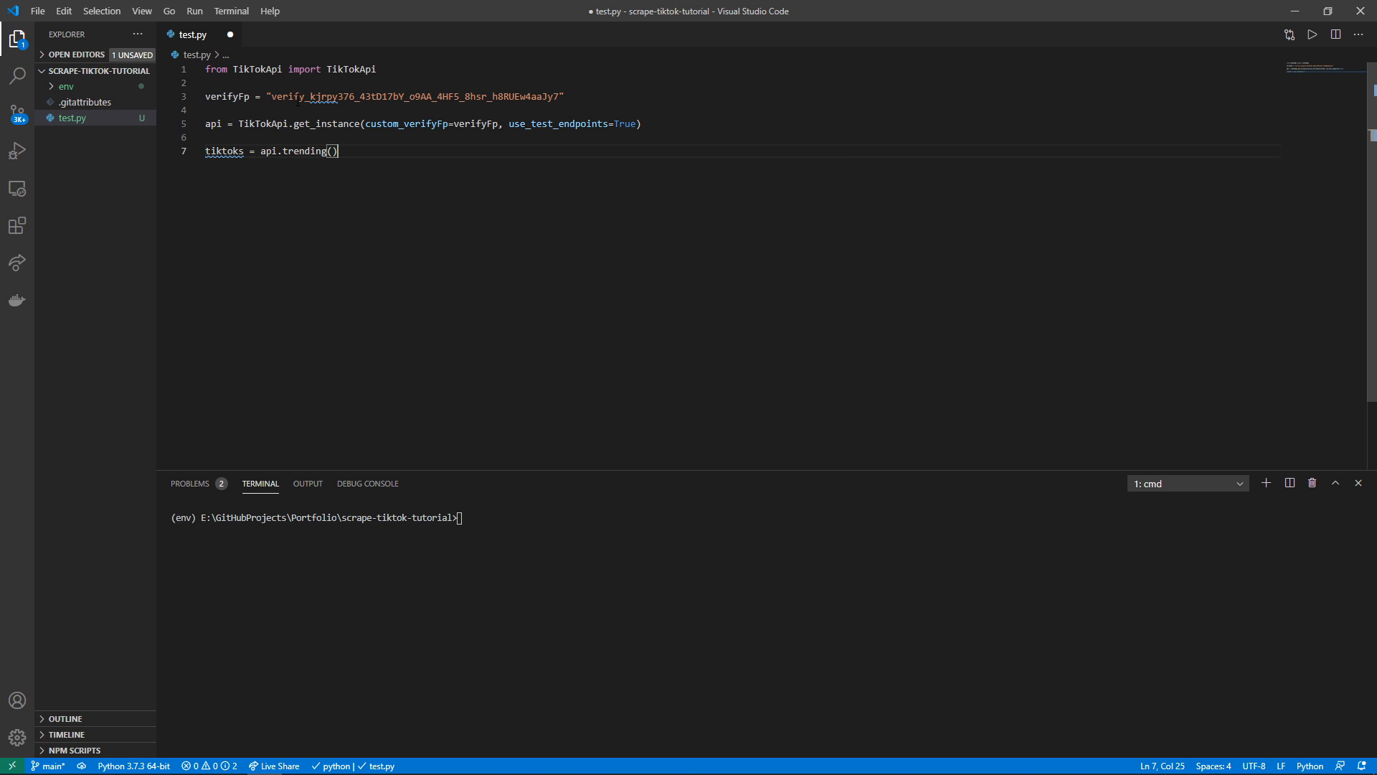
{"action": "type", "text": "print(tiktoks"}
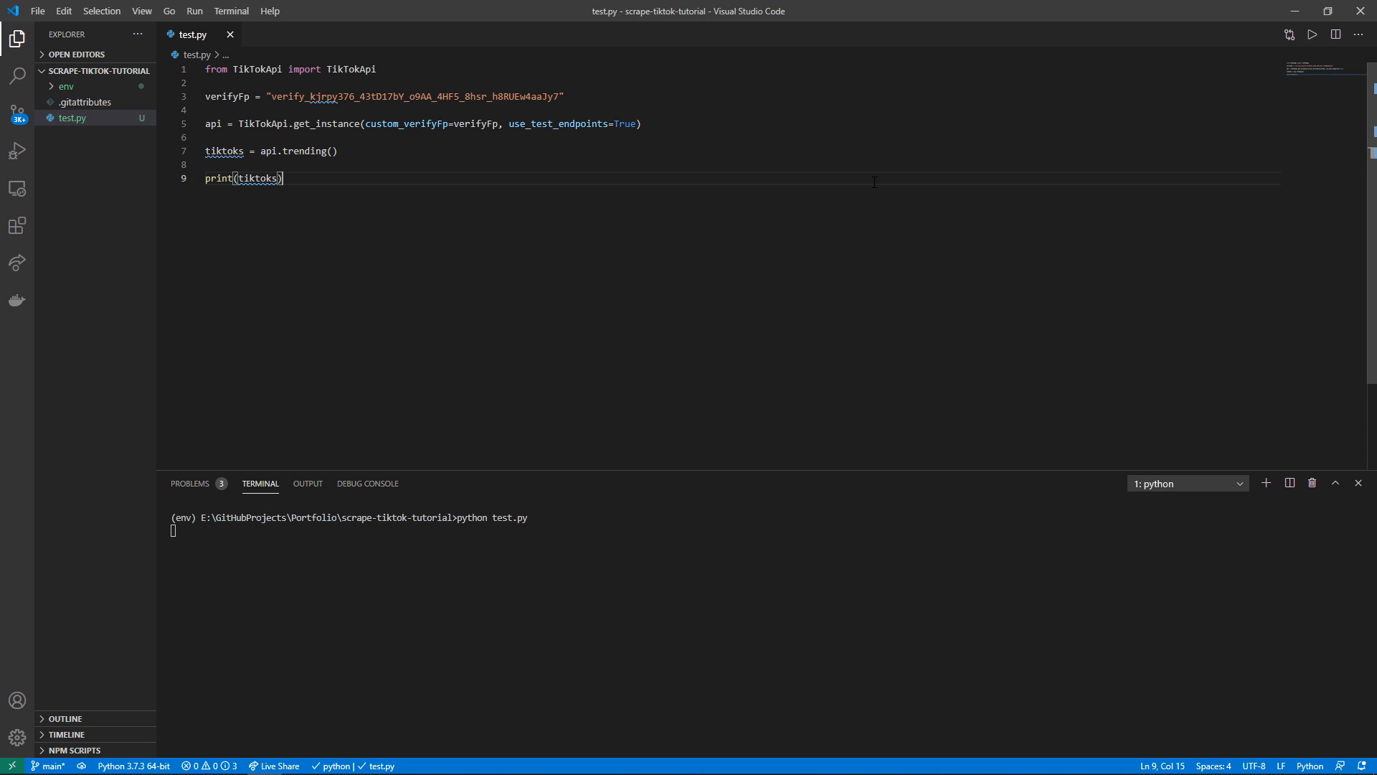
{"action": "key", "text": "Return"}
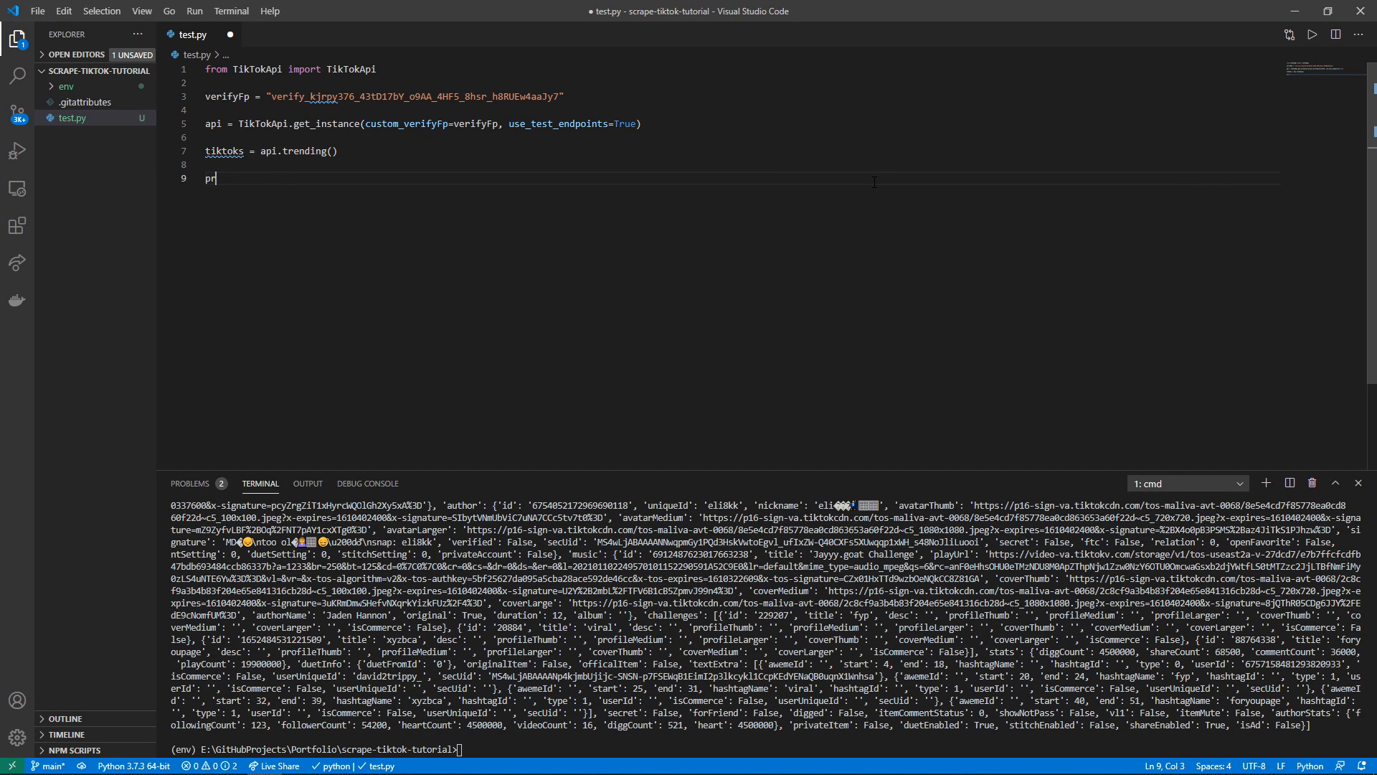
{"action": "type", "text": "for tiktok in tiktoks:"}
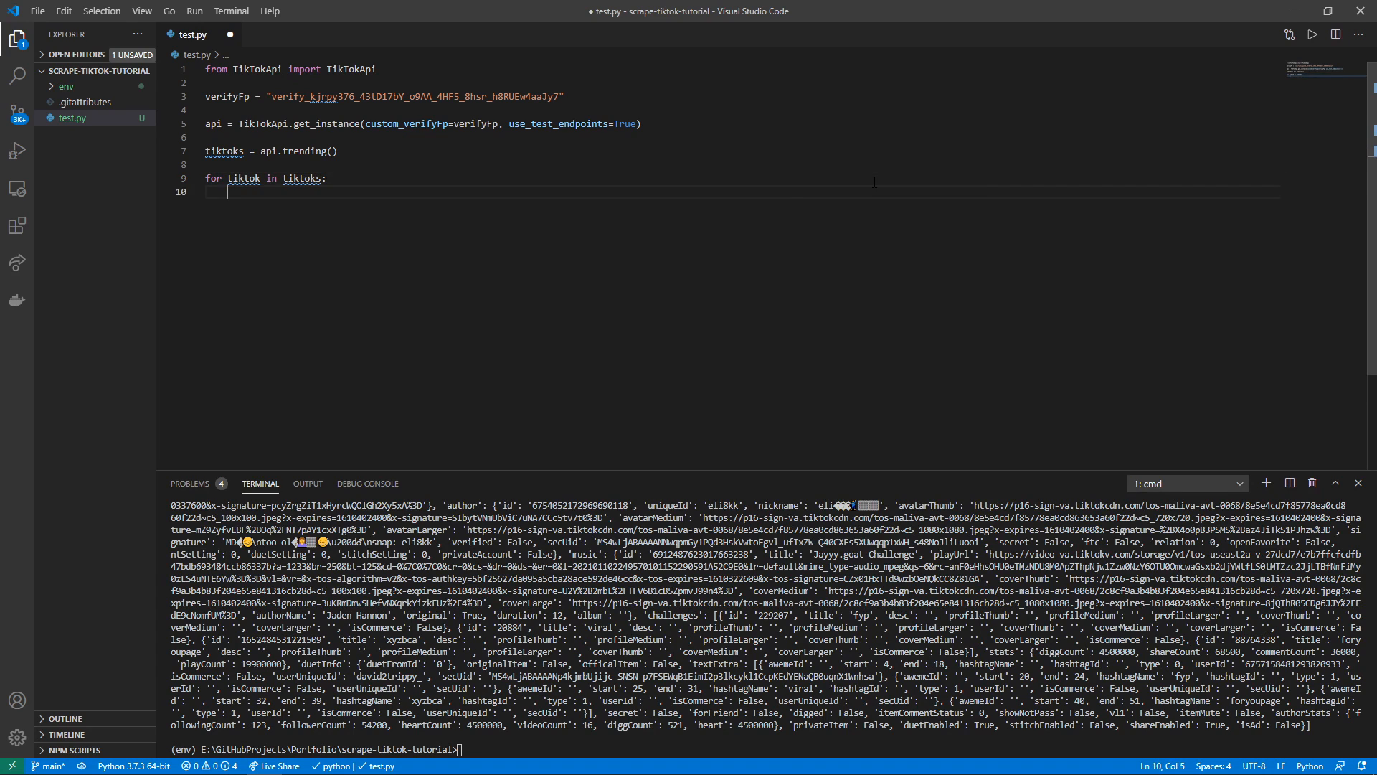
Print tiktok['author']['uniqueId'] inside the loop and rerun to list trending usernames
{"action": "type", "text": "print(tiktok[])"}
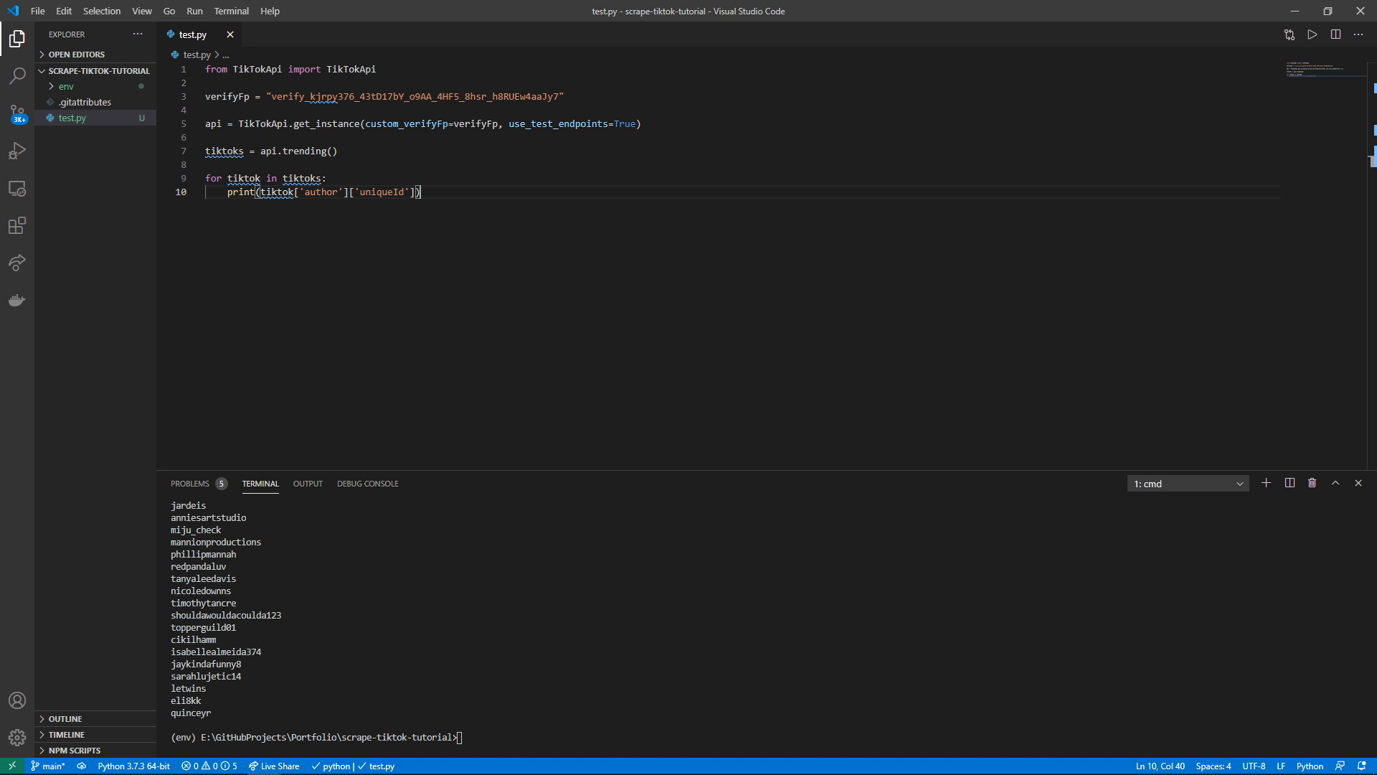
{"action": "left_click", "coordinate": [350, 68]}
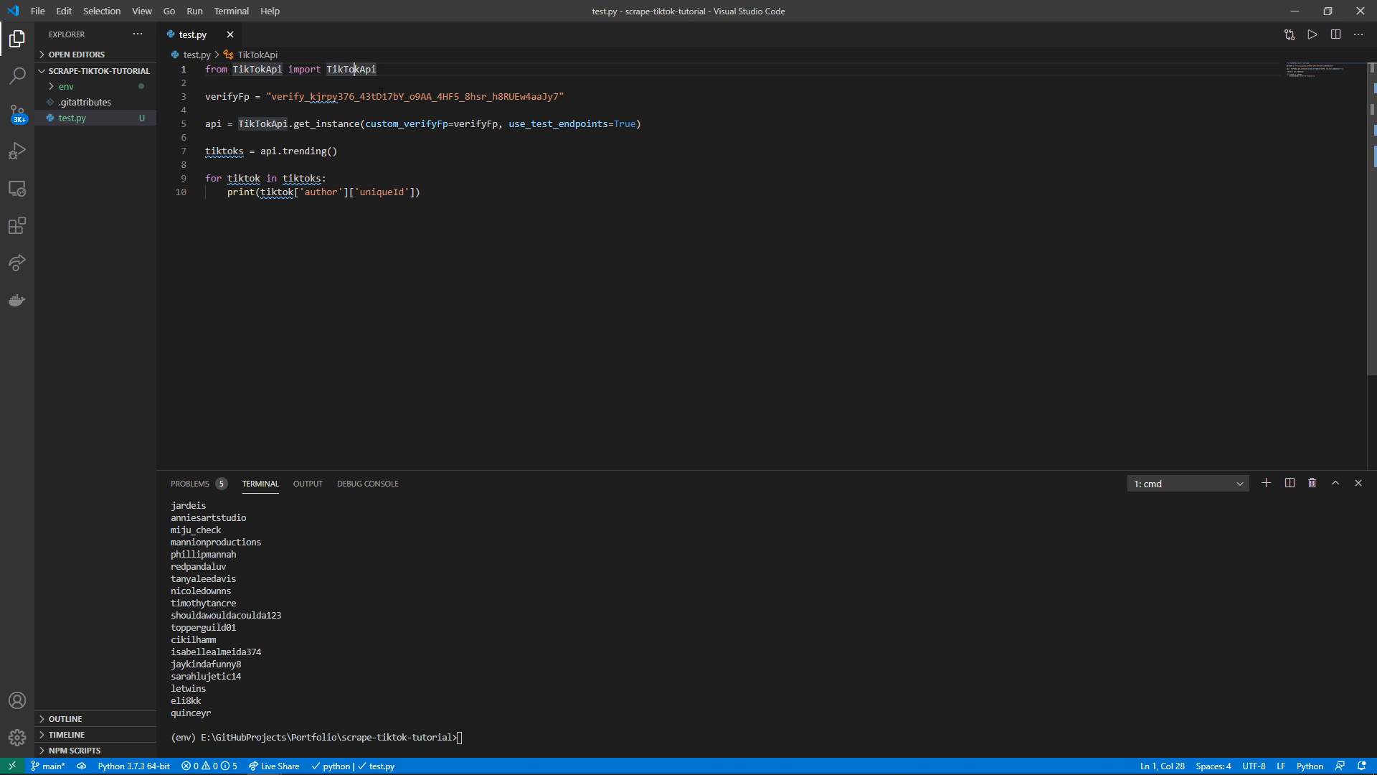
Import string and random, build did as 19 random digits with ''.join, and pass custom_did=did to get_instance
{"action": "key", "text": "Enter"}
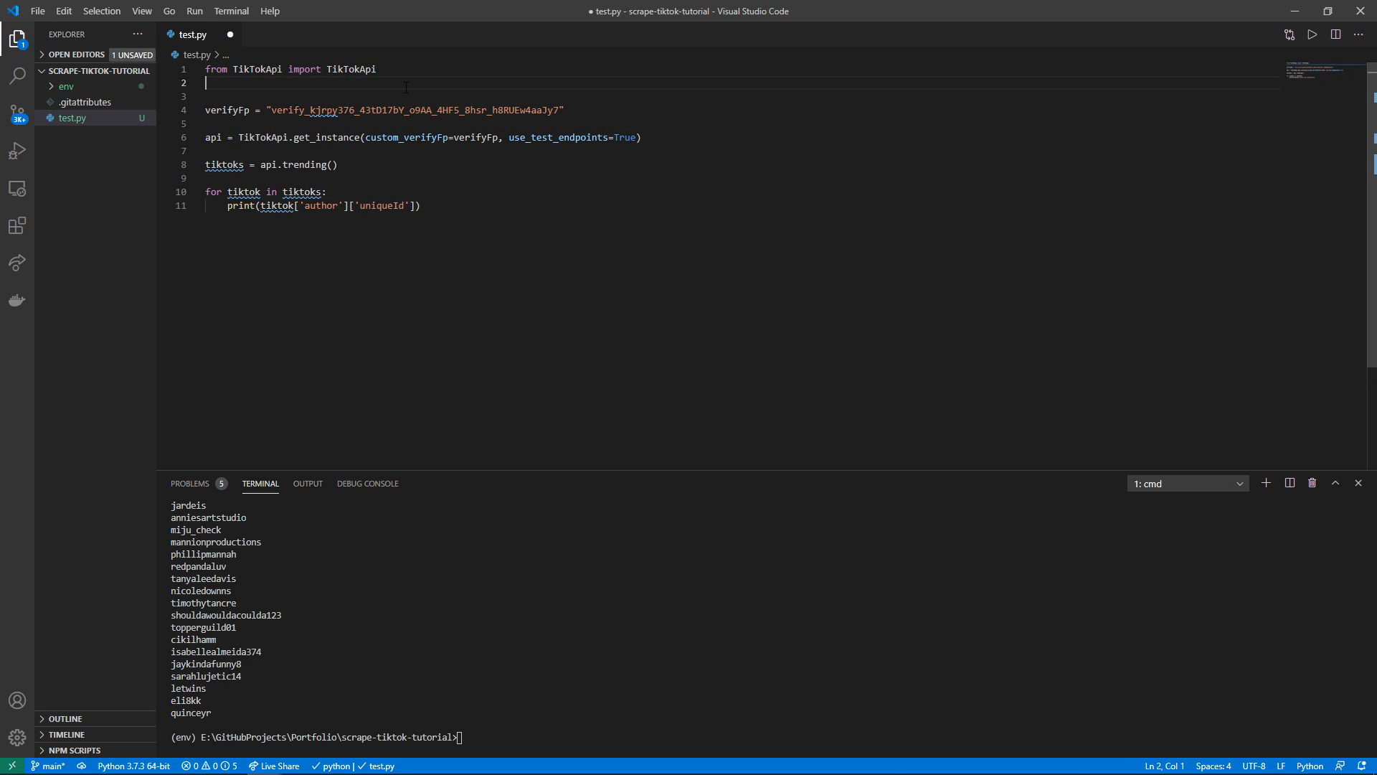
{"action": "type", "text": "import string"}
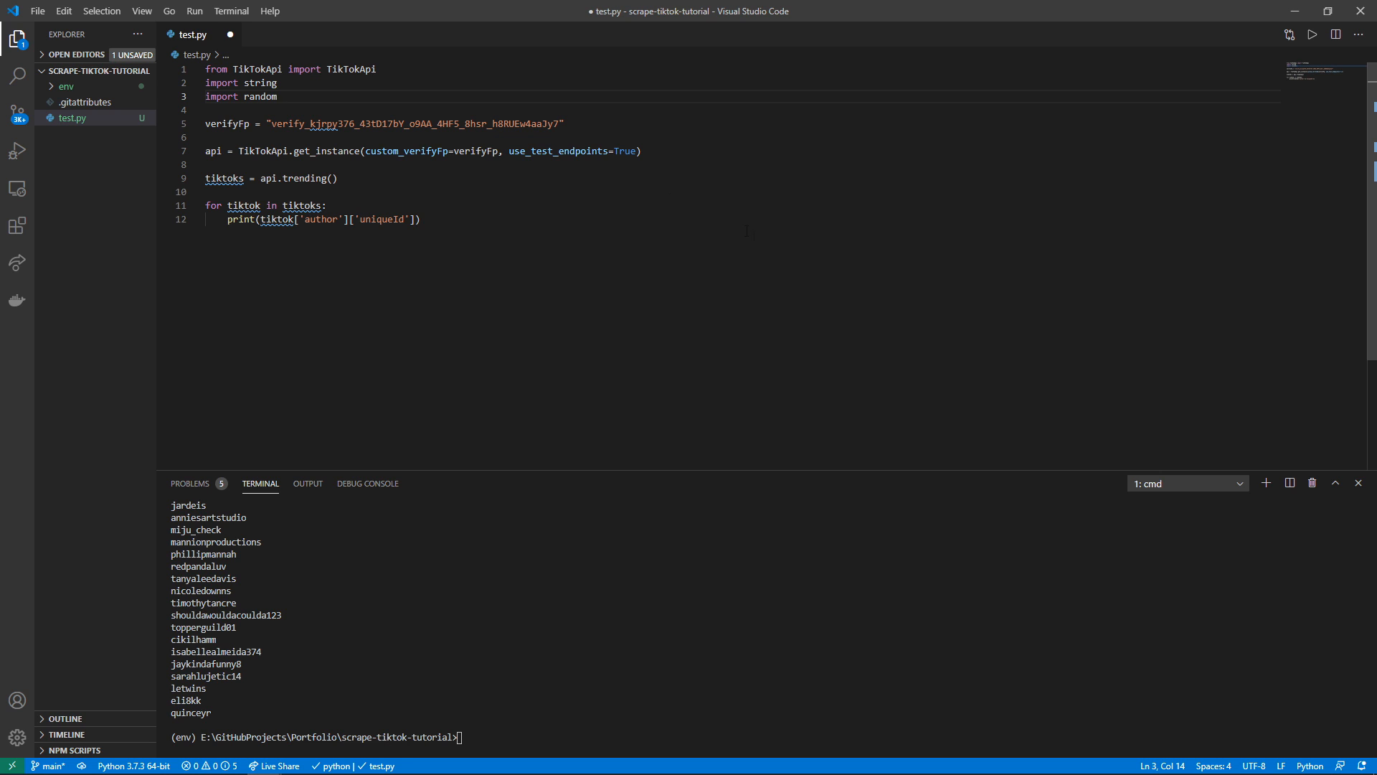
{"action": "type", "text": "cu"}
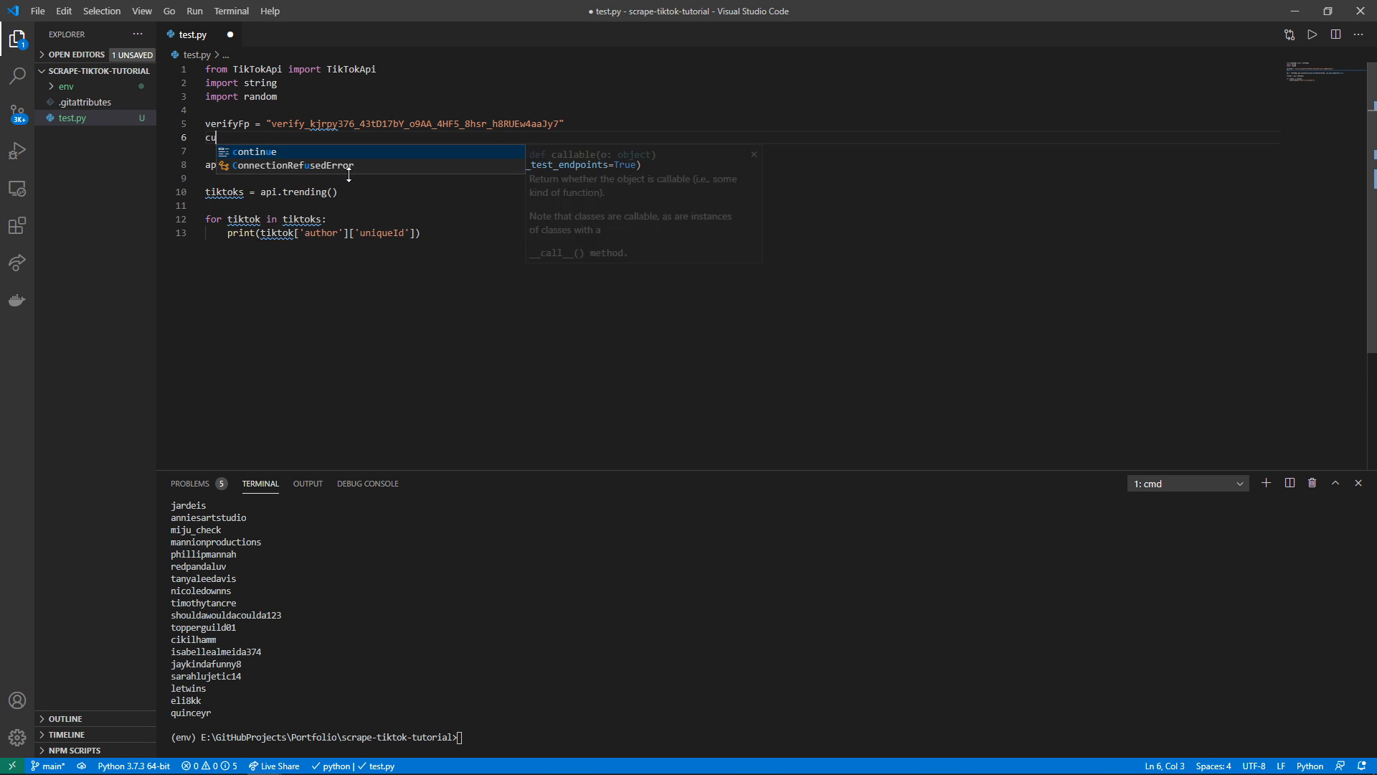
{"action": "type", "text": "did ="}
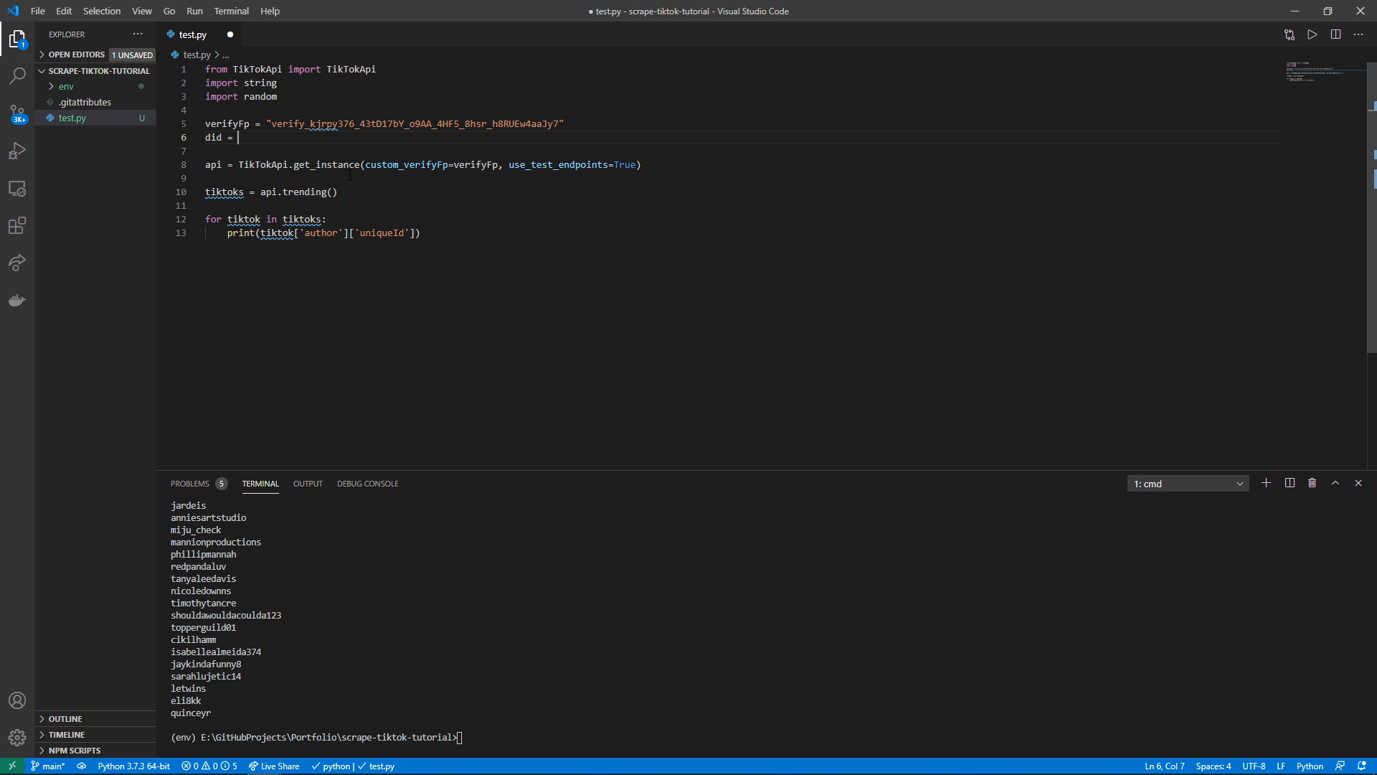
{"action": "type", "text": "''.join(random.choice(string"}
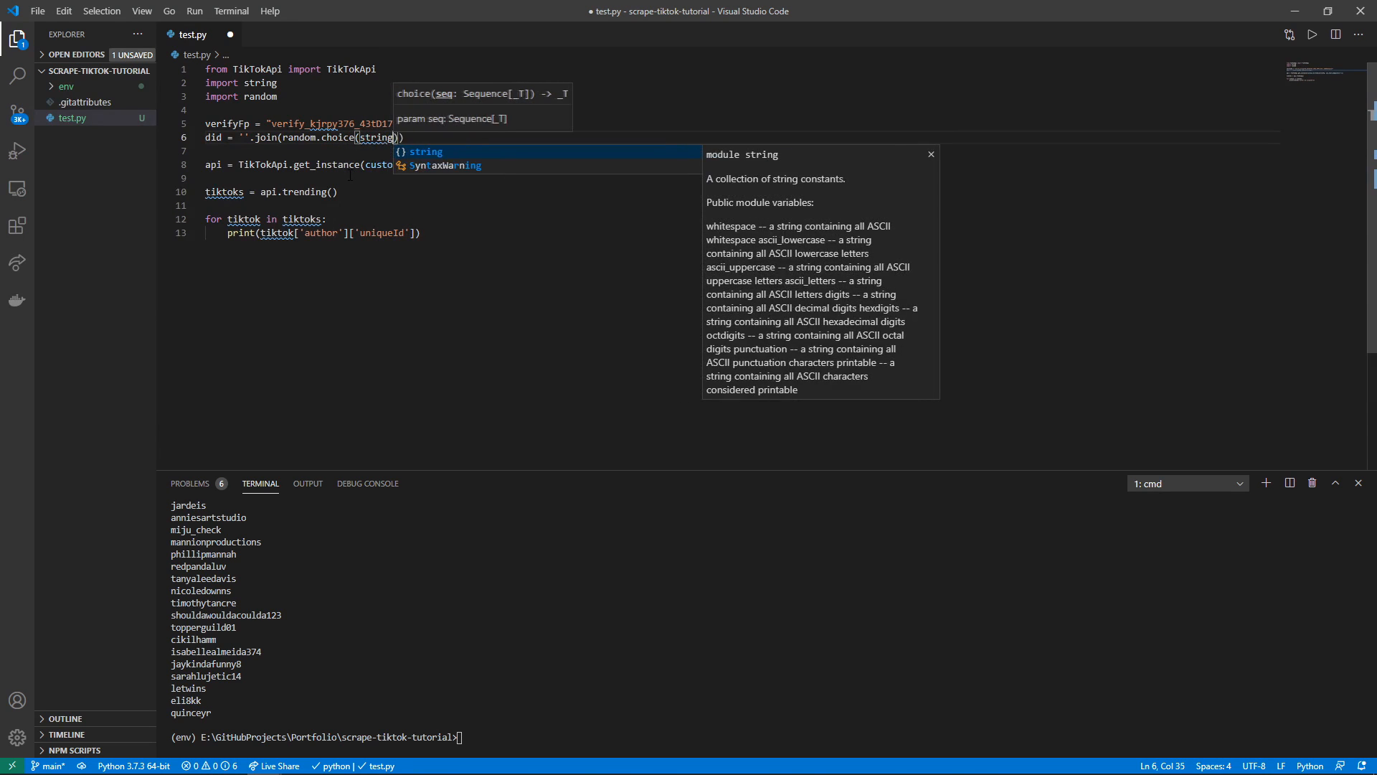
{"action": "type", "text": ".digits"}
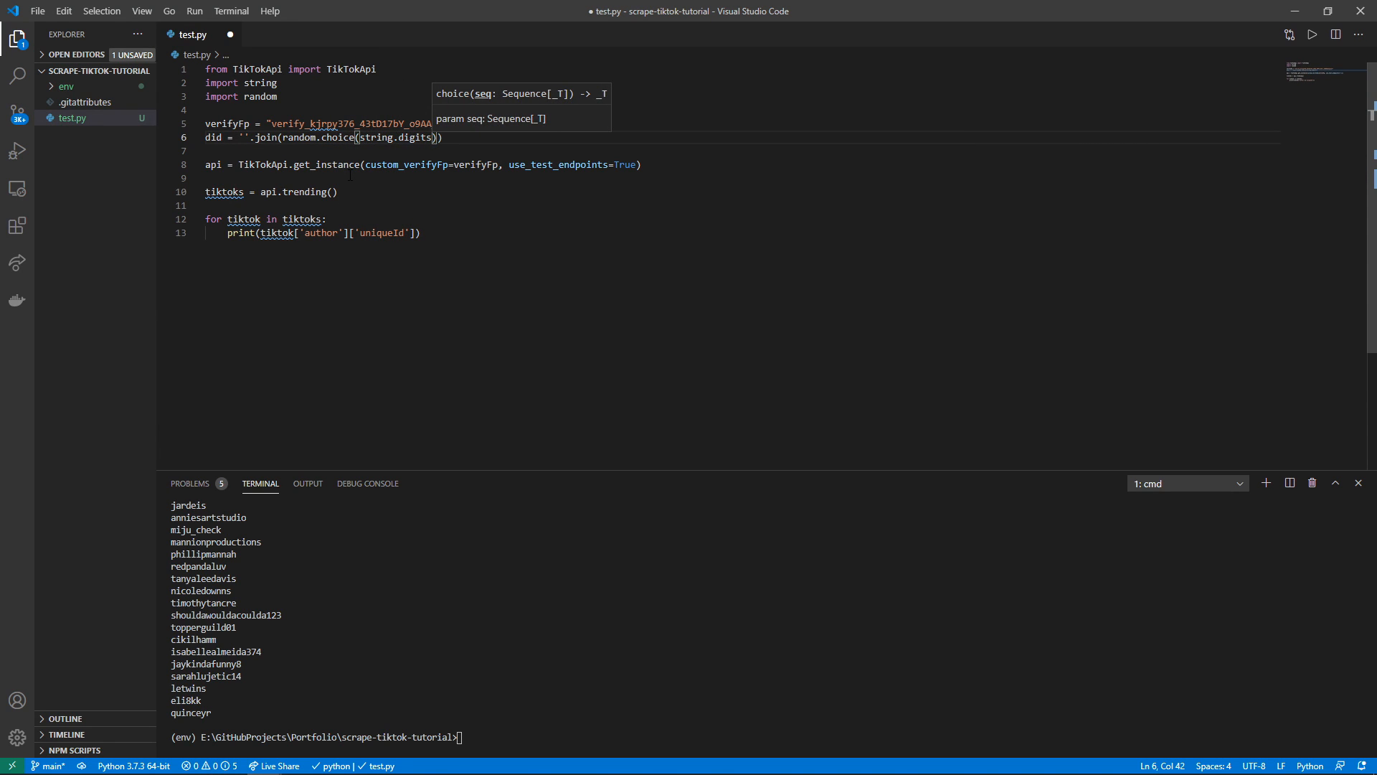
{"action": "type", "text": "for num in range(19"}
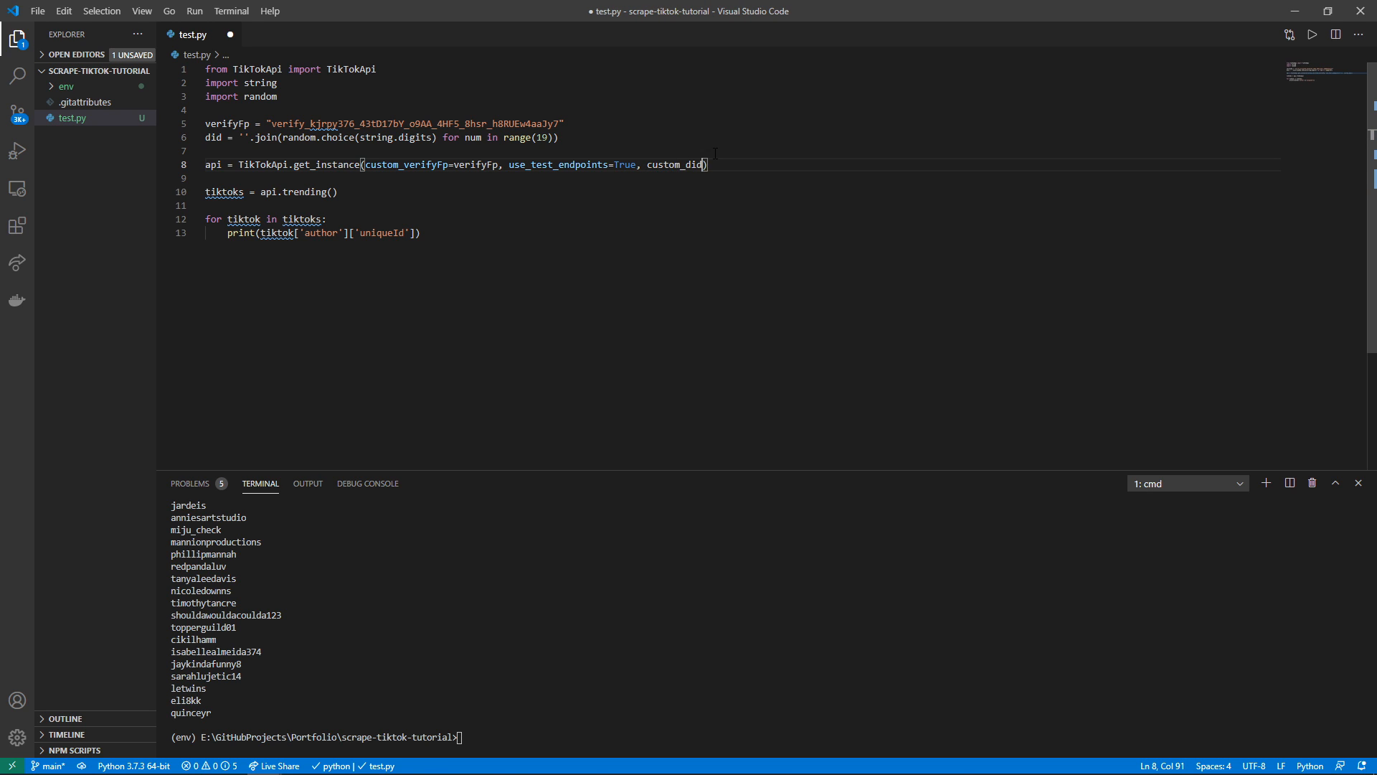
{"action": "type", "text": "=did"}
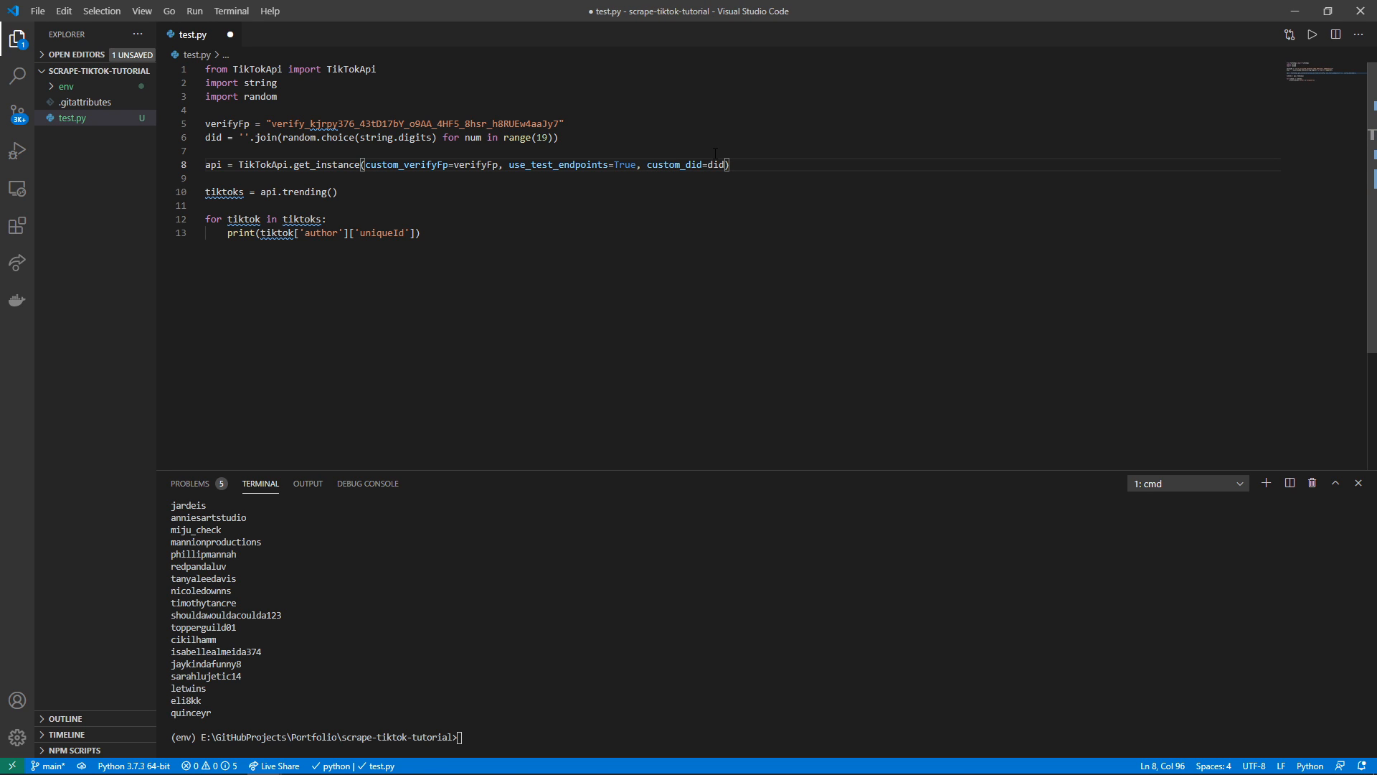
Select the whole author-printing loop above for replacement
{"action": "left_click", "coordinate": [337, 191]}
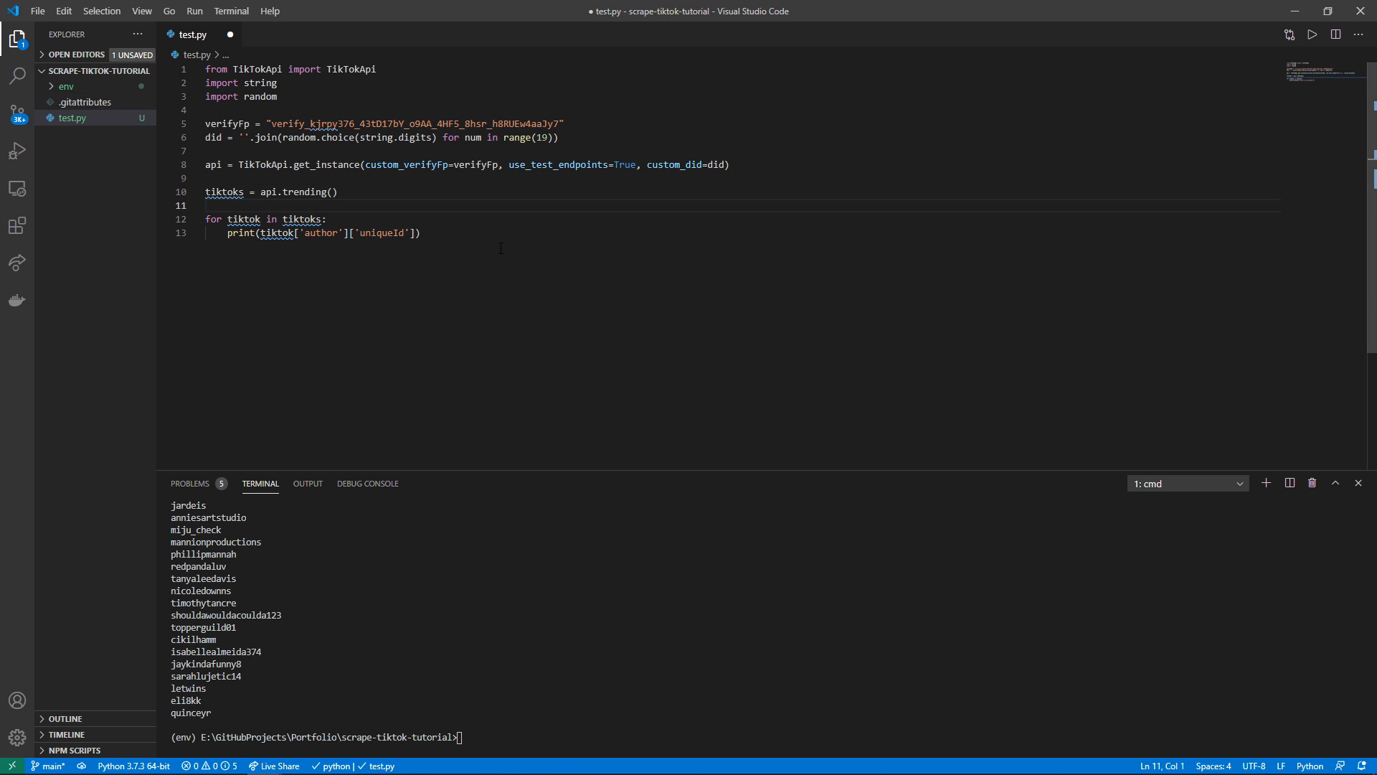
{"action": "left_click_drag", "start_coordinate": [205, 218], "coordinate": [421, 232]}
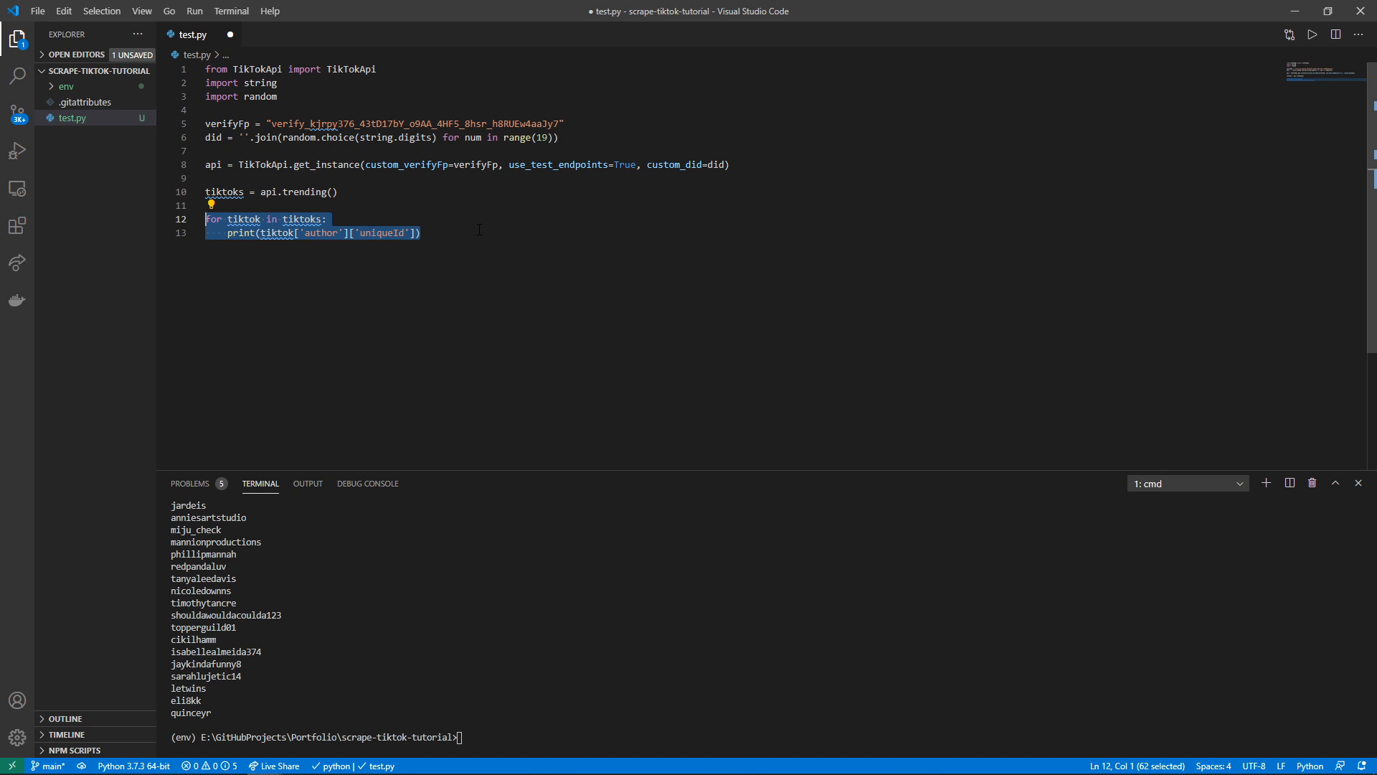
Fetch the first trending TikTok's bytes with video_bytes = api.get_Video_By_TikTok(tiktoks[0]) and save
{"action": "type", "text": "video"}
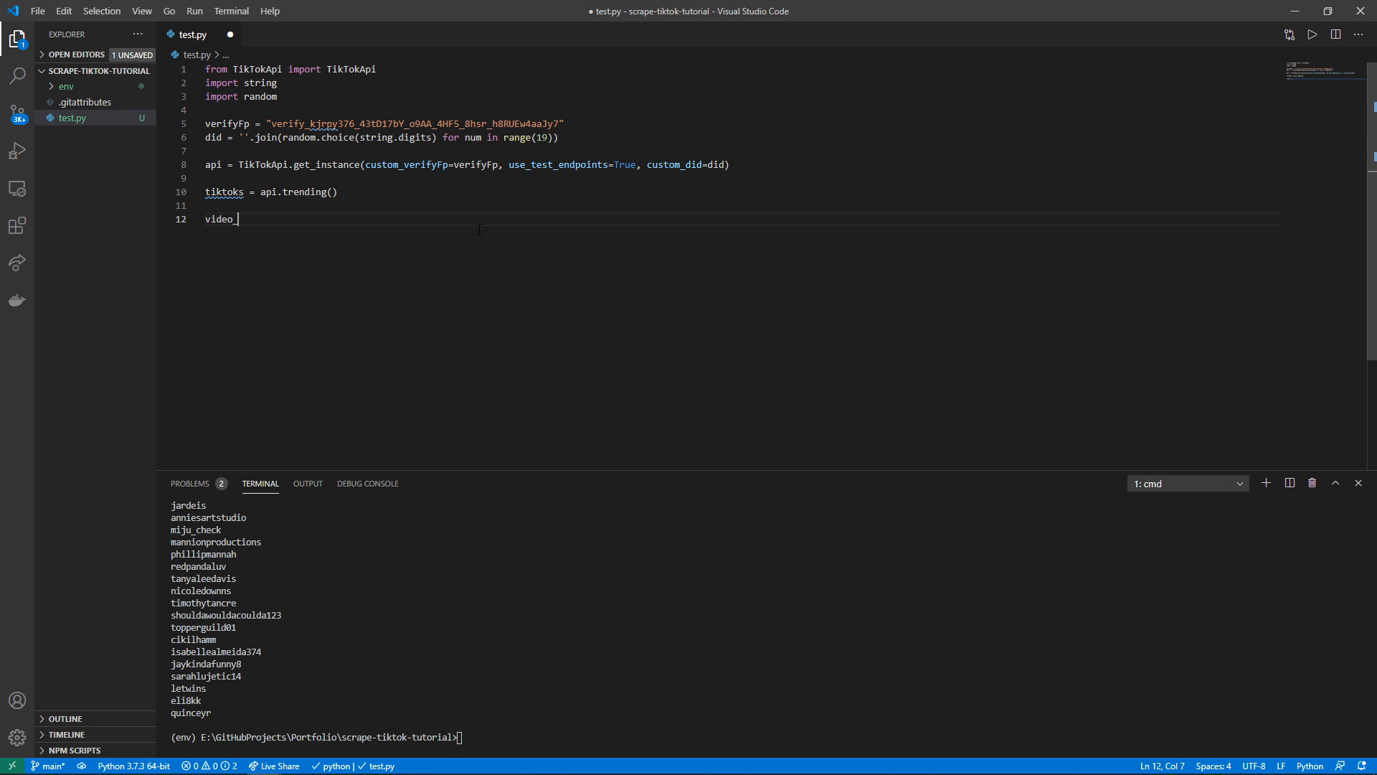
{"action": "type", "text": "_bytes ="}
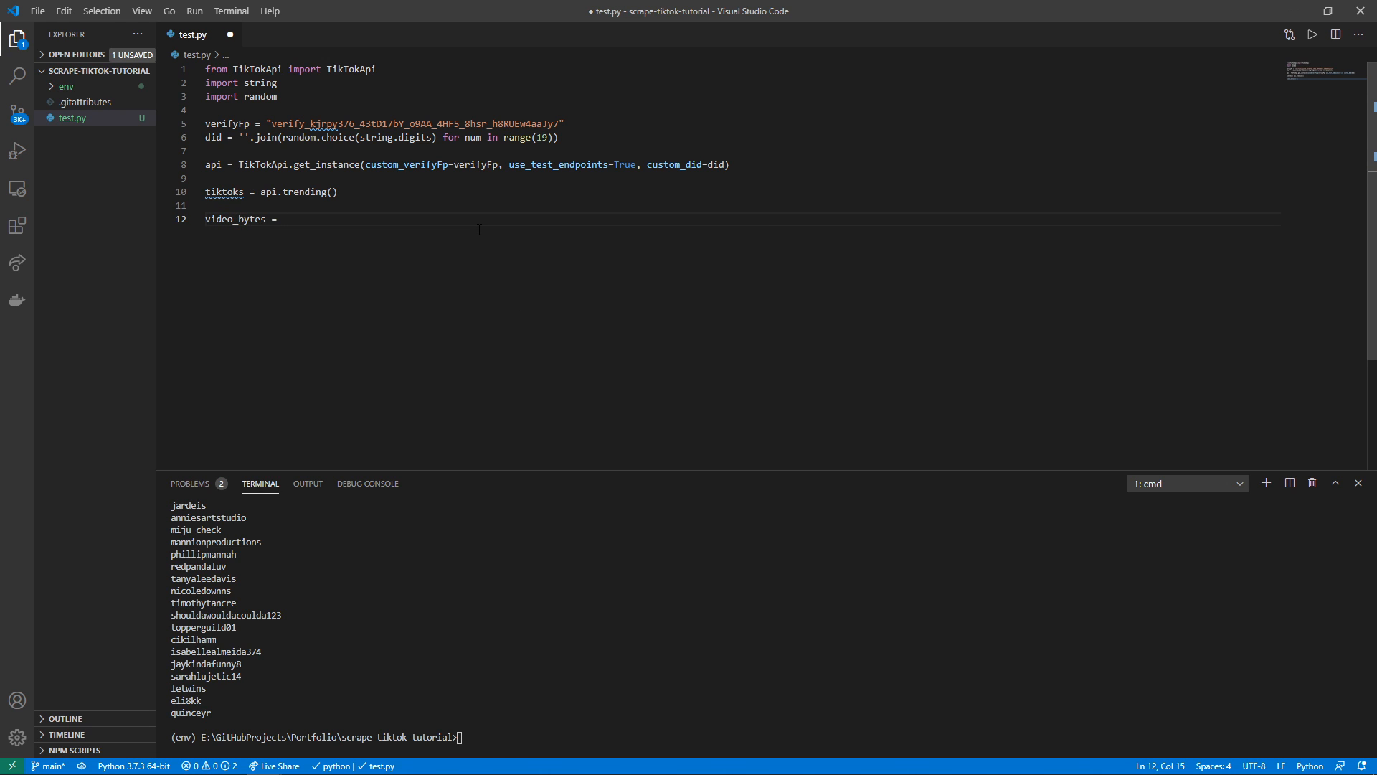
{"action": "type", "text": "api.get_Video_By"}
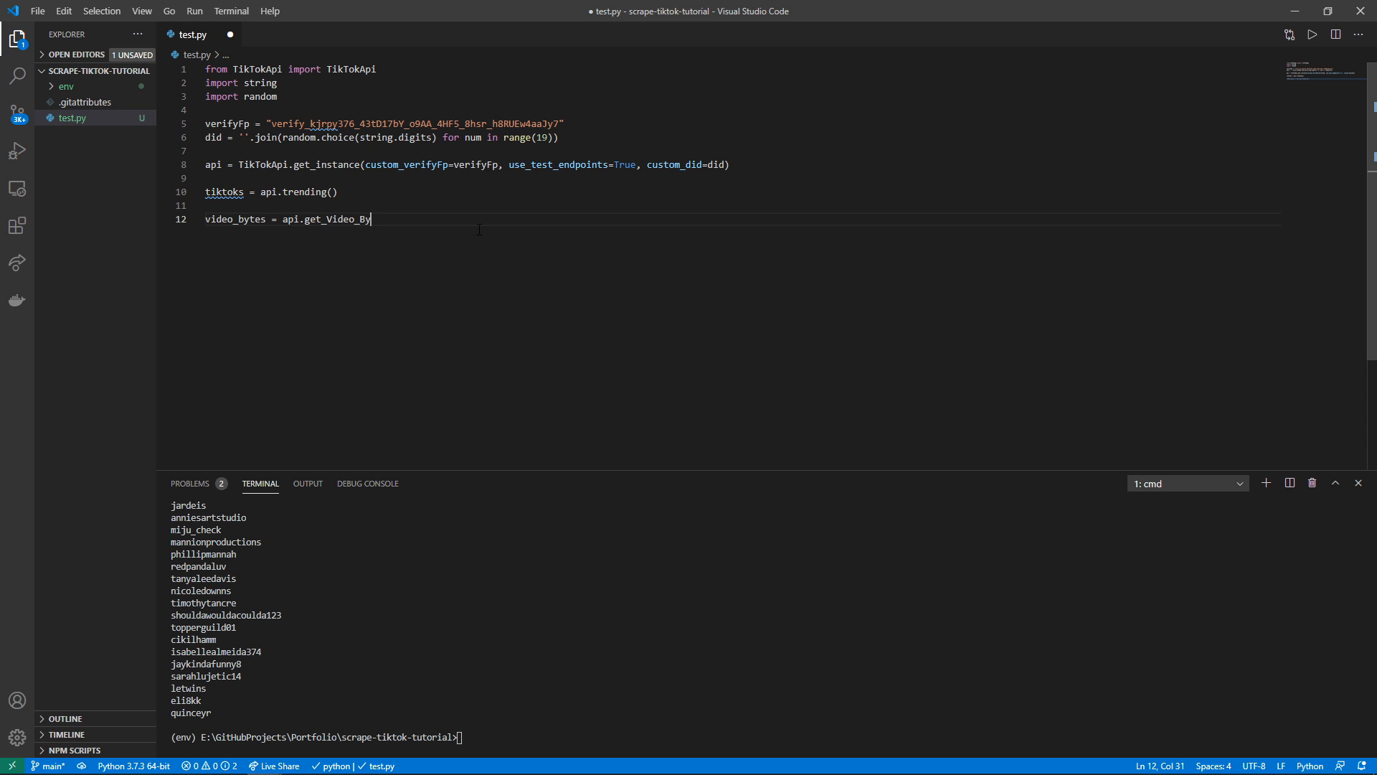
{"action": "type", "text": "TikTok(tiktoks[0"}
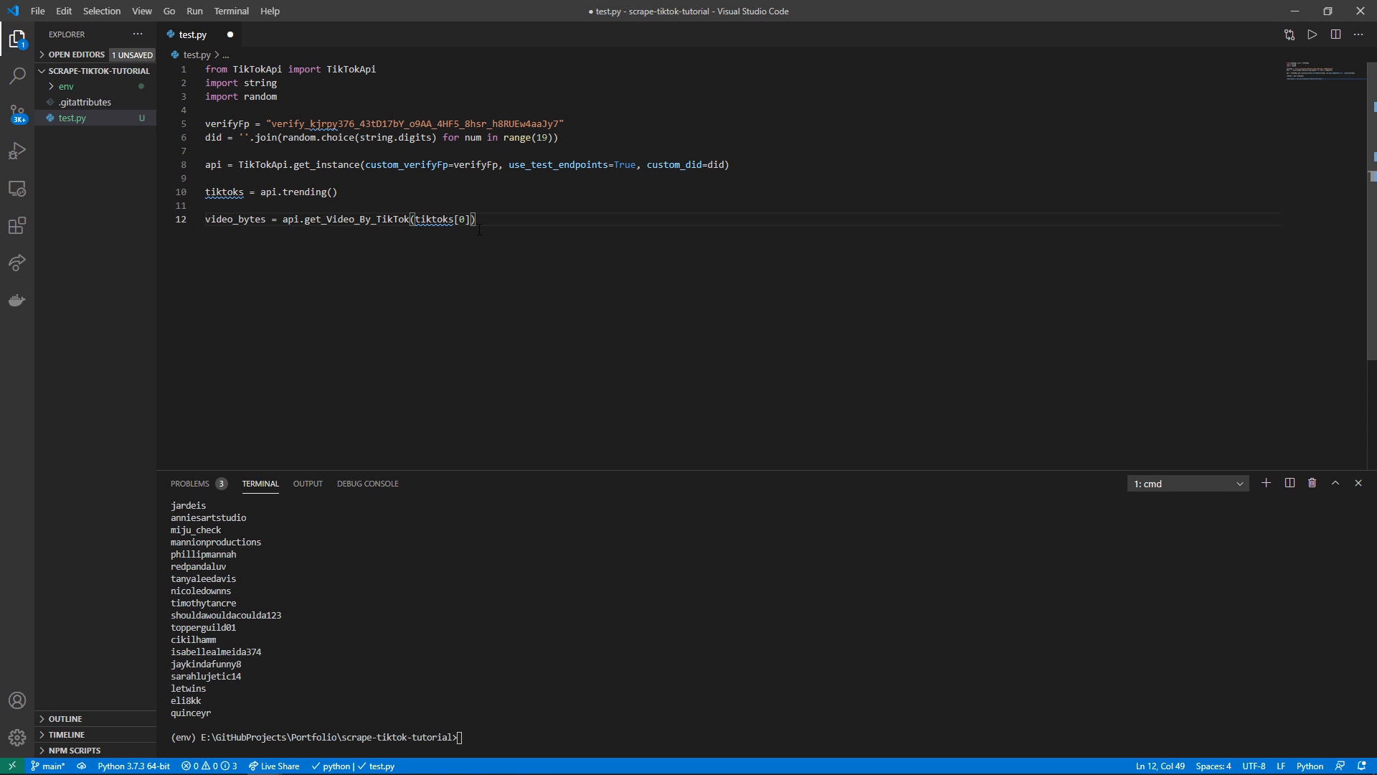
{"action": "key", "text": "ctrl+s"}
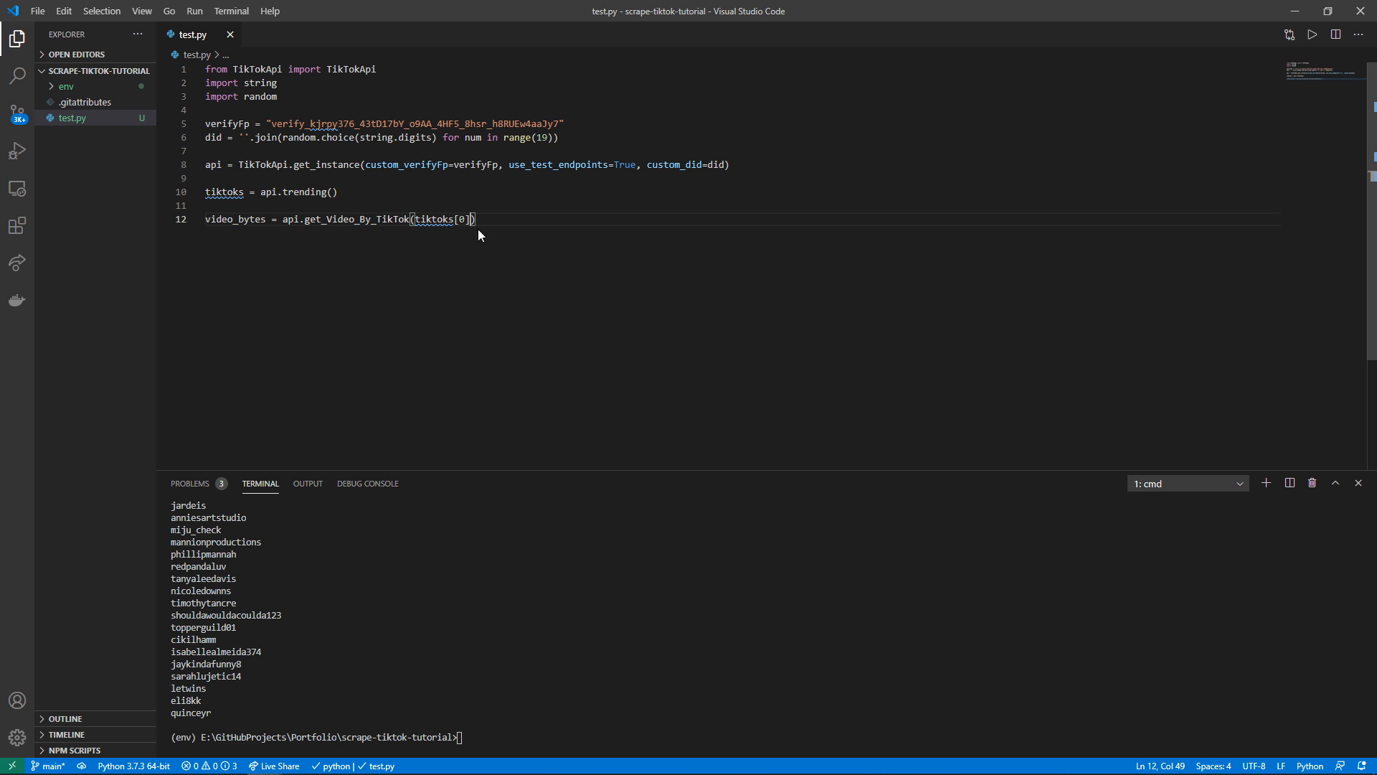
Write video_bytes to test.mp4 in 'wb' mode, run python test.py, and launch the resulting test.mp4
{"action": "type", "text": "with"}
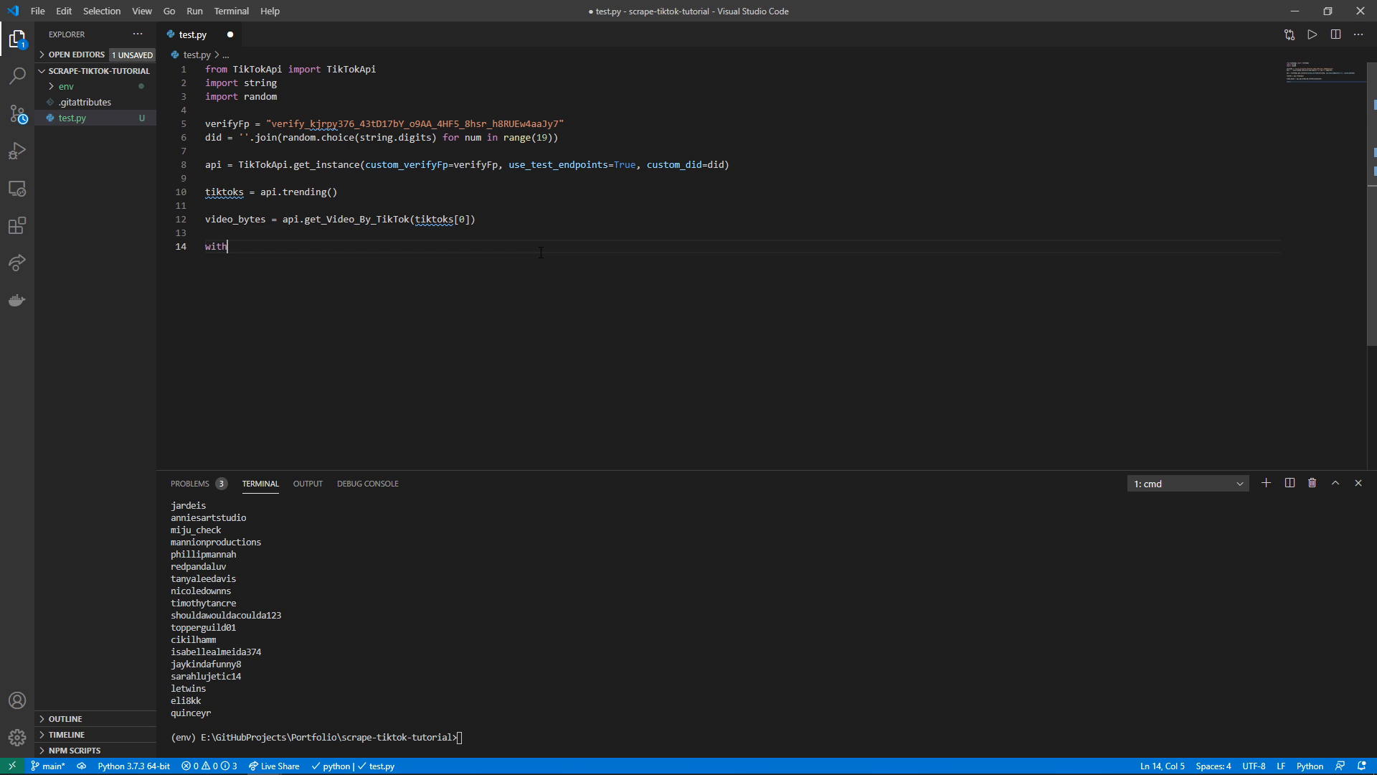
{"action": "type", "text": "open(\""}
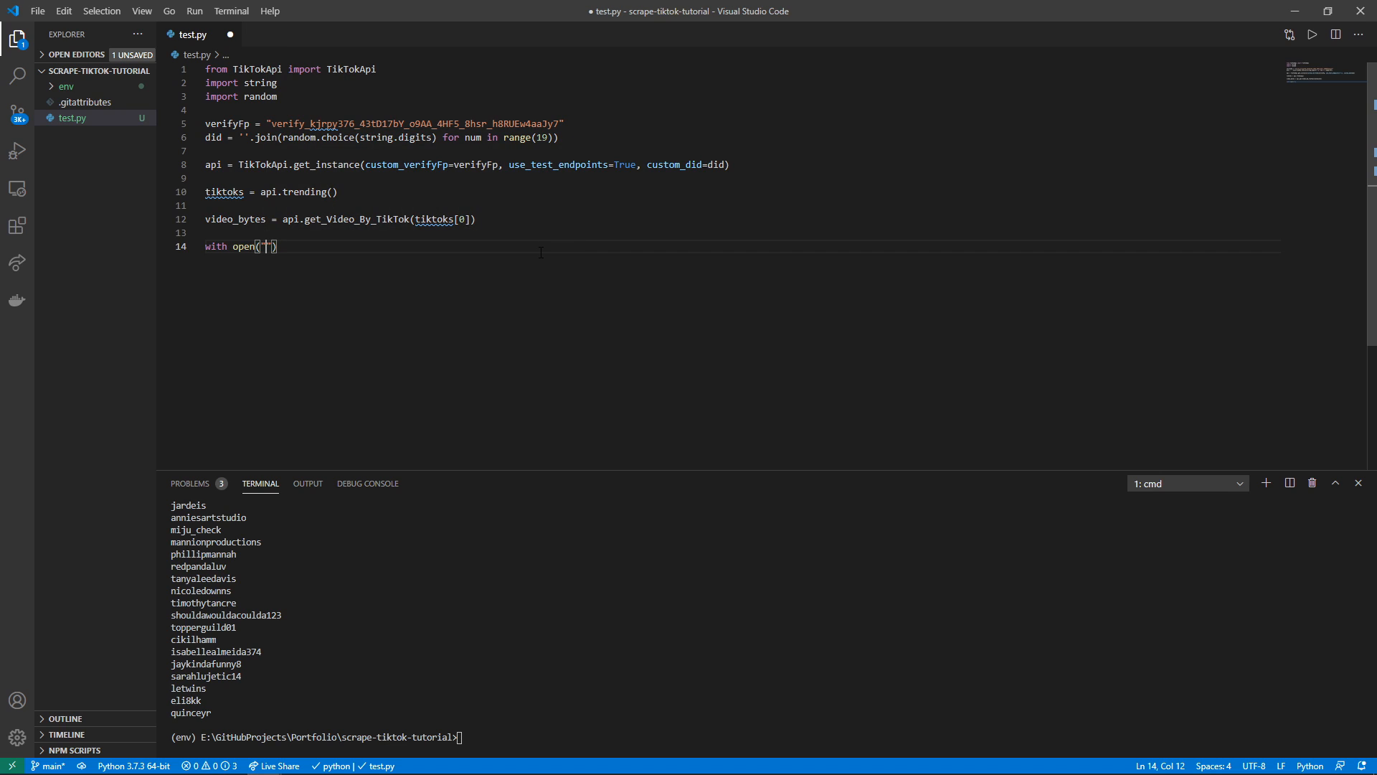
{"action": "type", "text": "test.mp4\", 'wb"}
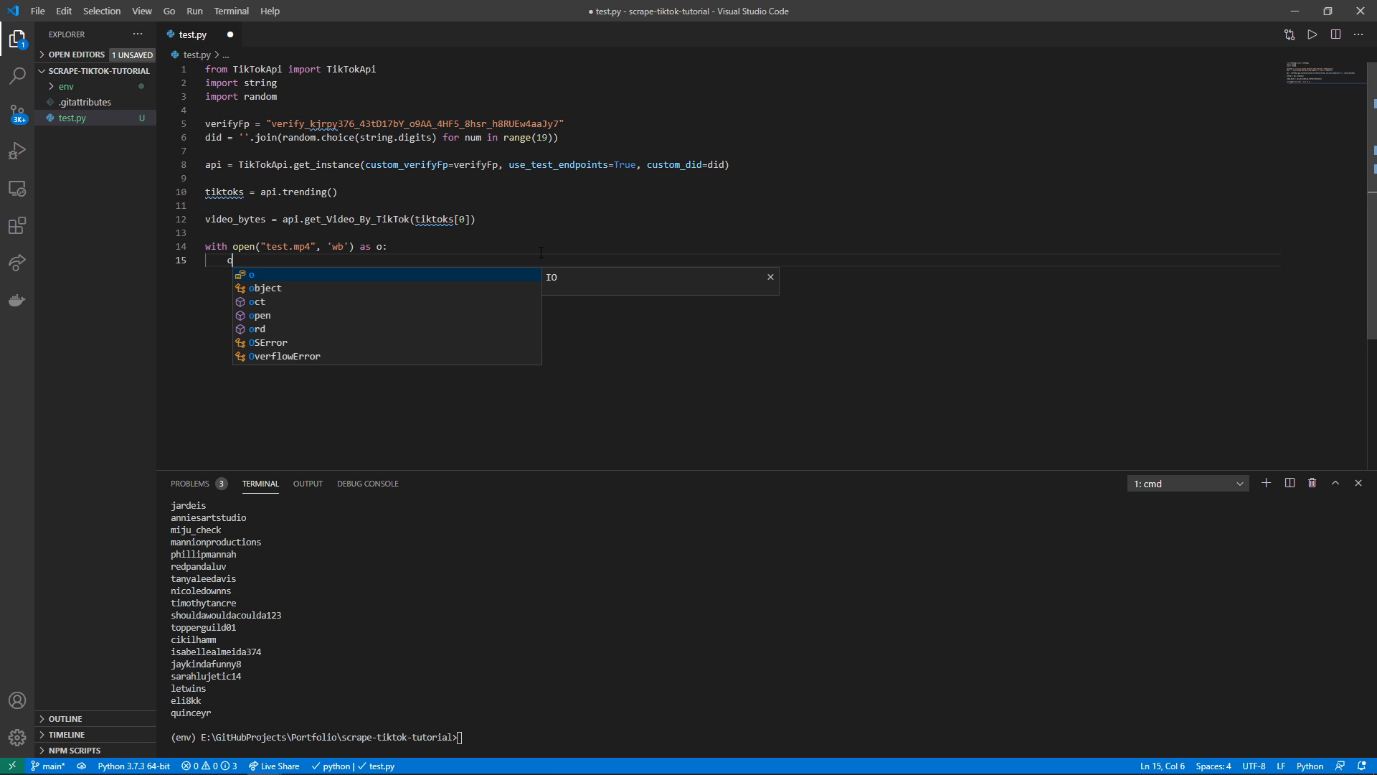
{"action": "type", "text": ".write(video_bytes"}
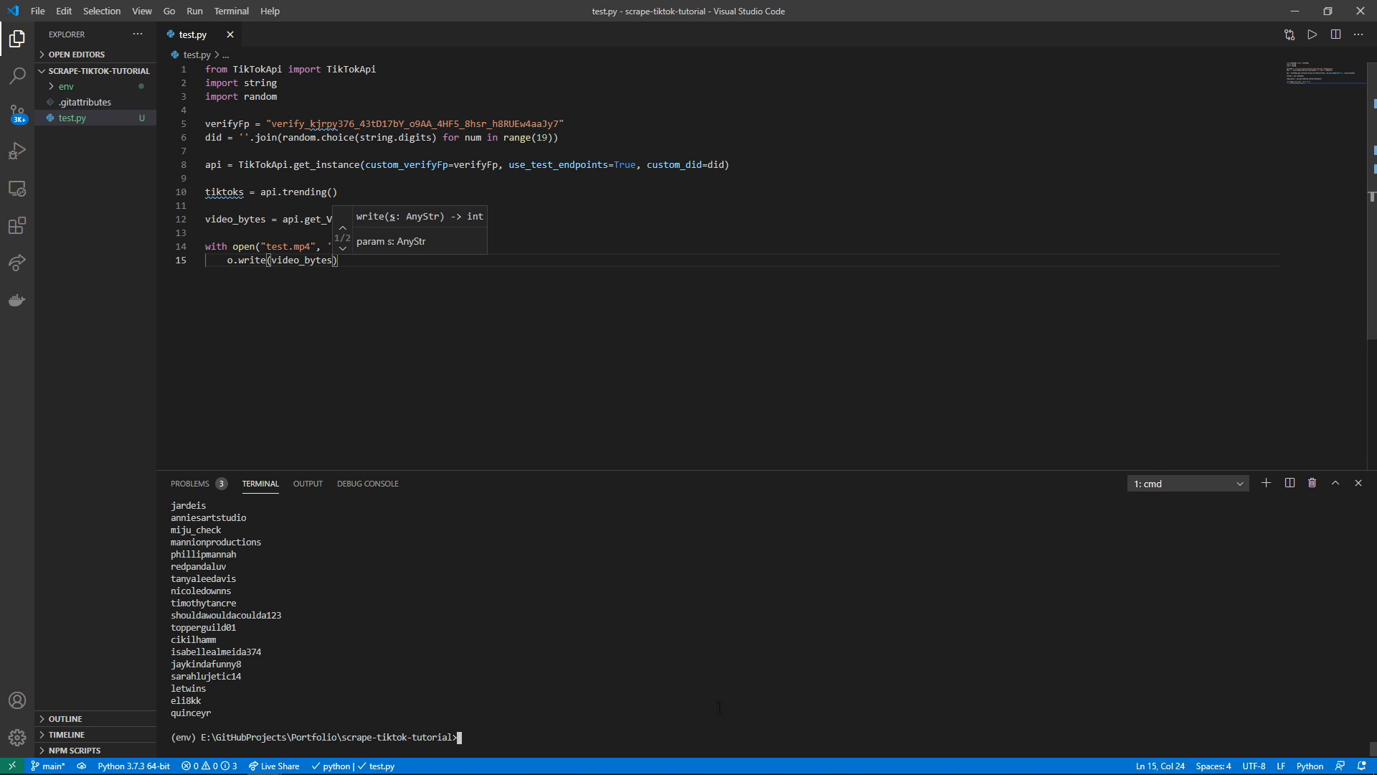
{"action": "type", "text": "python test.py"}
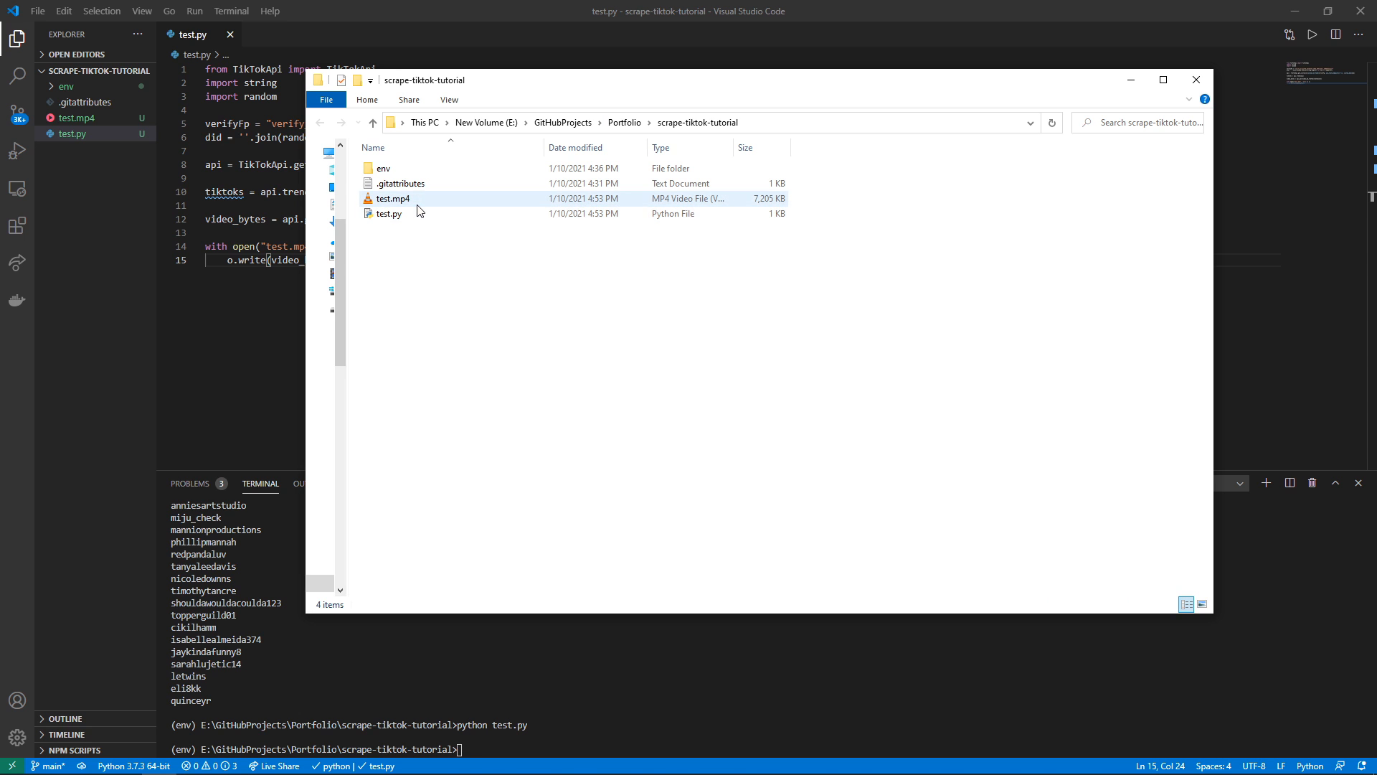
{"action": "double_click", "coordinate": [393, 198]}
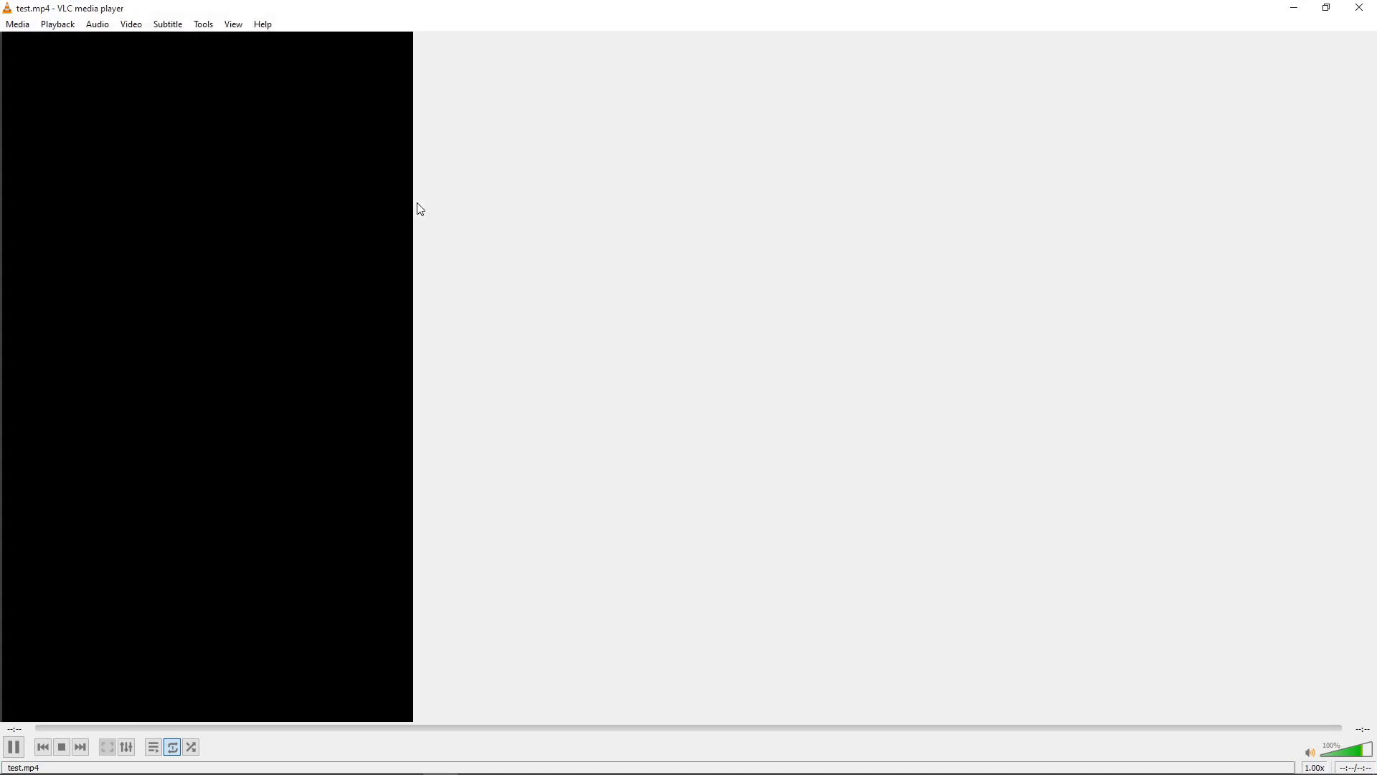
Close VLC after viewing the downloaded test.mp4
{"action": "left_click", "coordinate": [14, 746]}
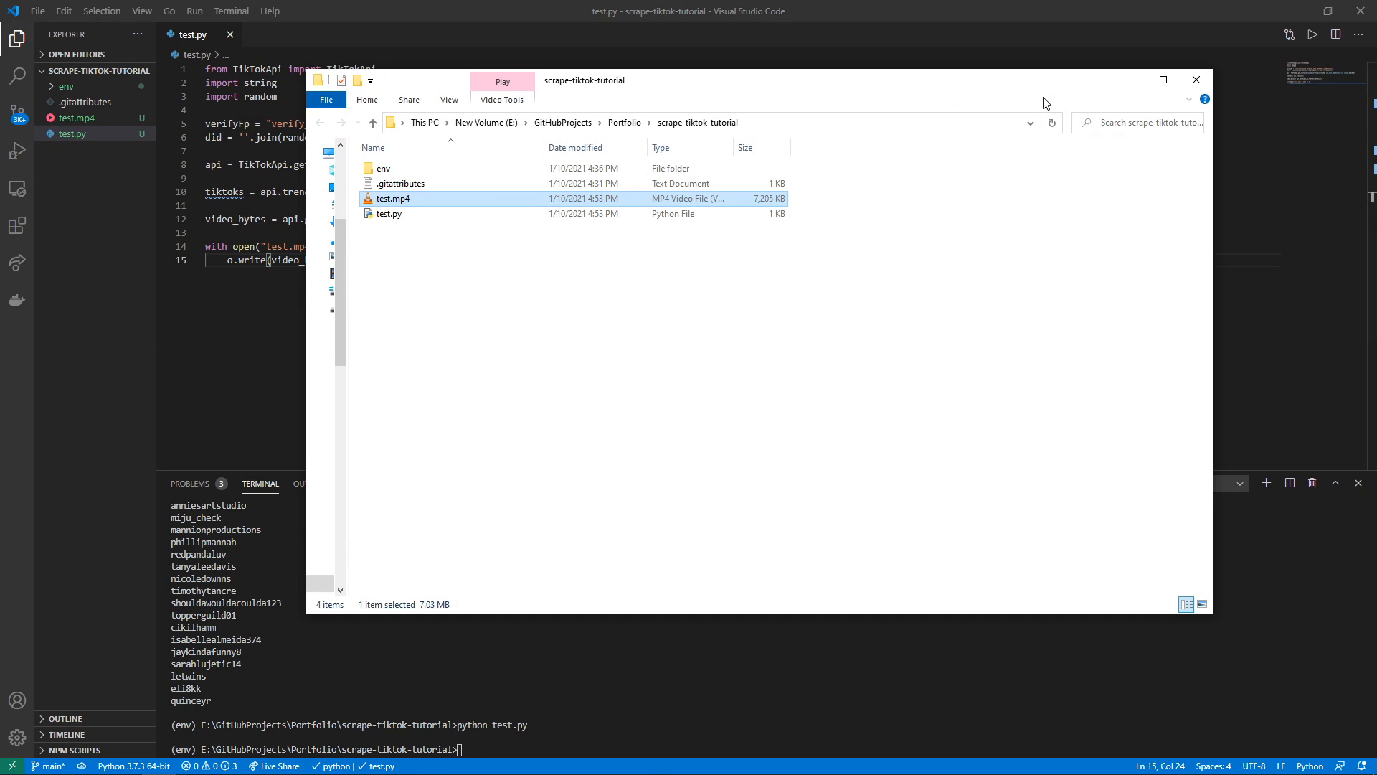
{"action": "mouse_move", "coordinate": [976, 101]}
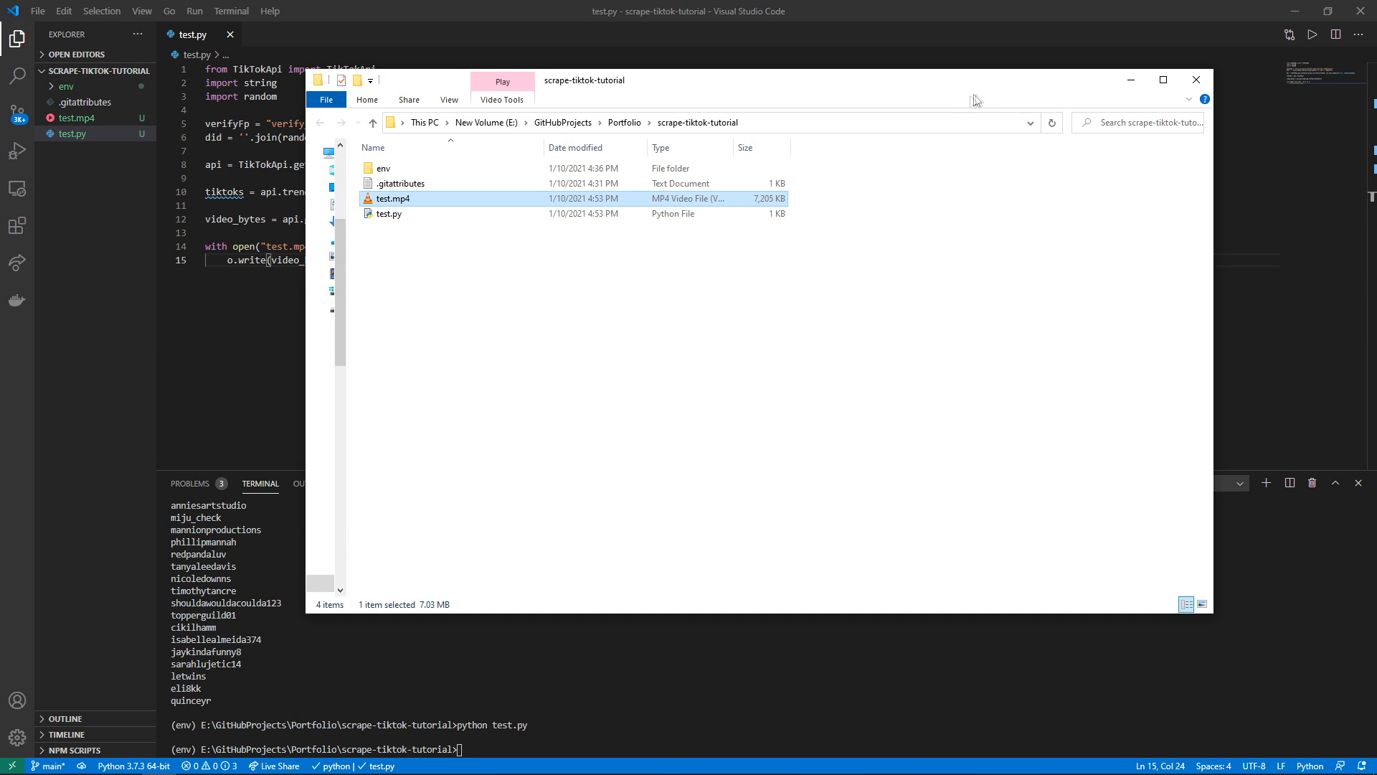
Close the File Explorer project folder window, returning to test.py in VS Code
{"action": "left_click", "coordinate": [1194, 79]}
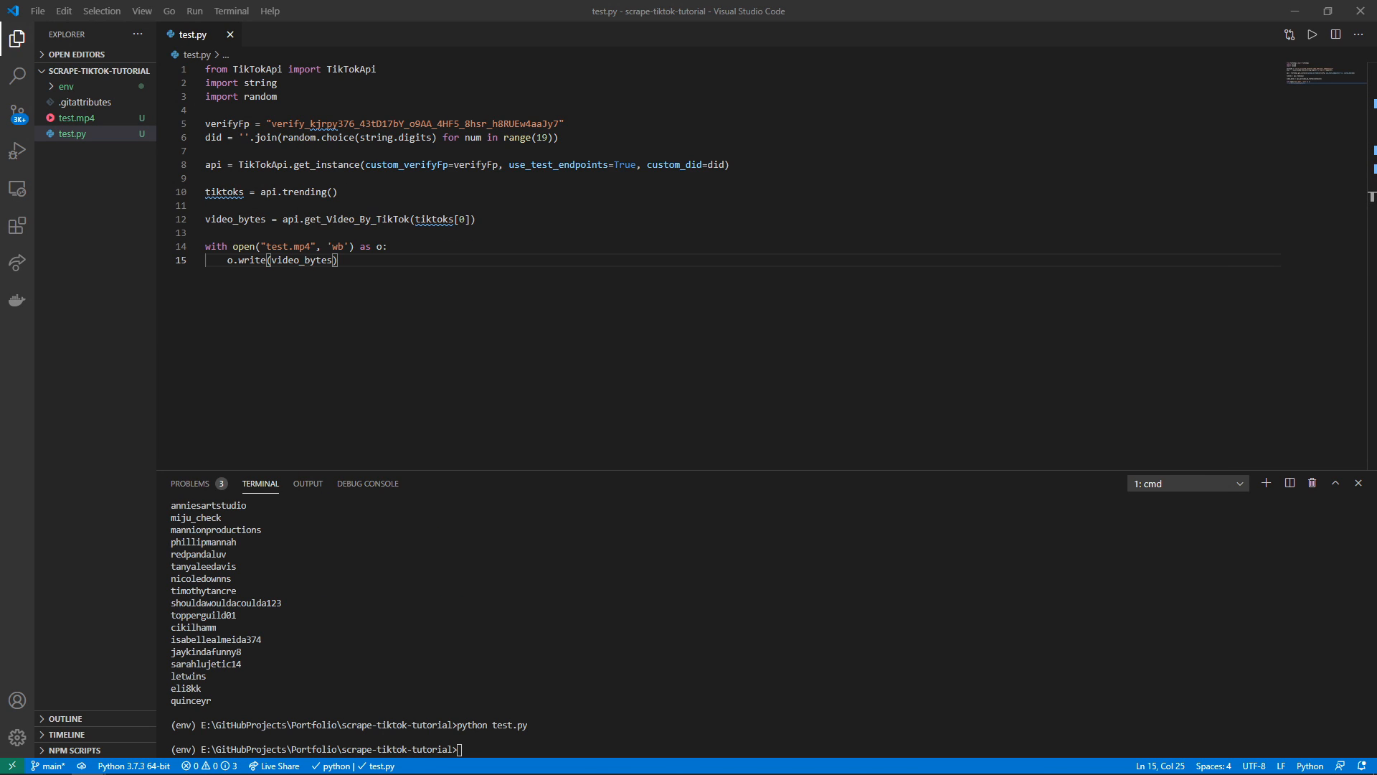